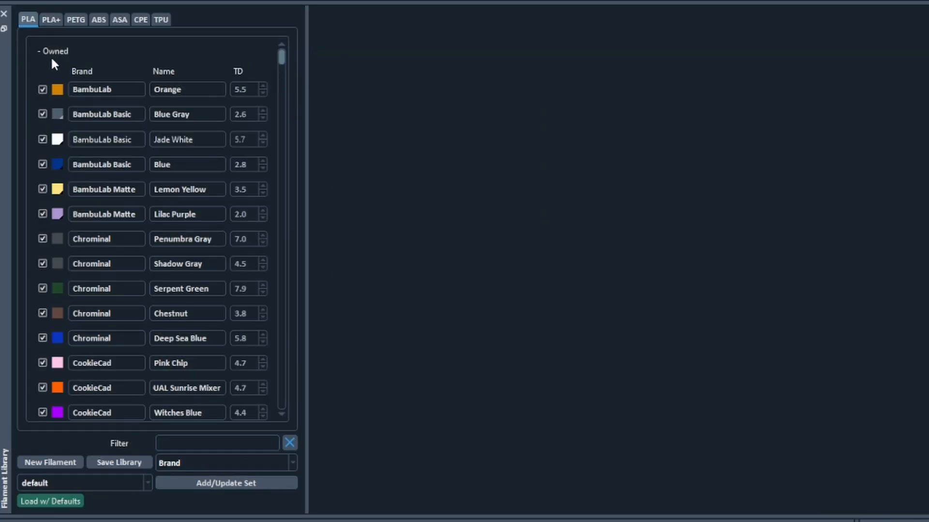
{"action": "mouse_move", "coordinate": [134, 59]}
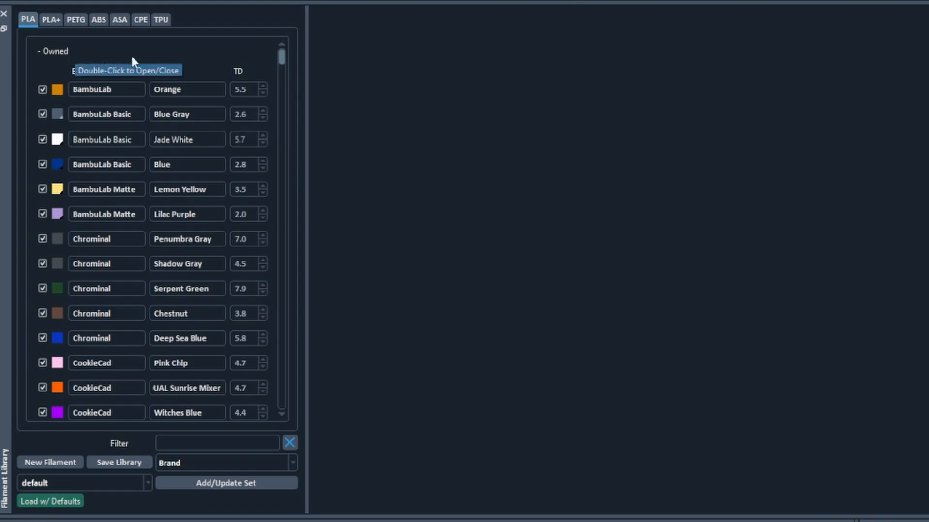
{"action": "mouse_move", "coordinate": [249, 49]}
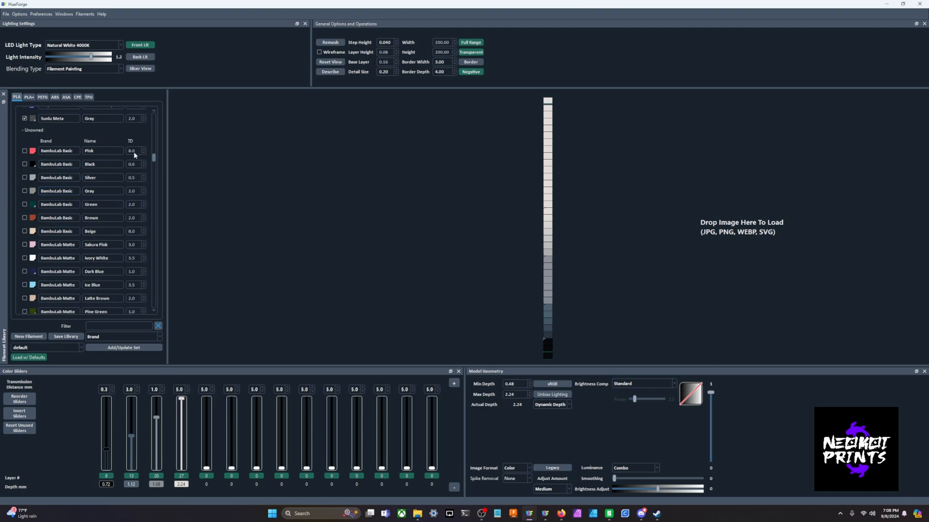
{"action": "mouse_move", "coordinate": [136, 154]}
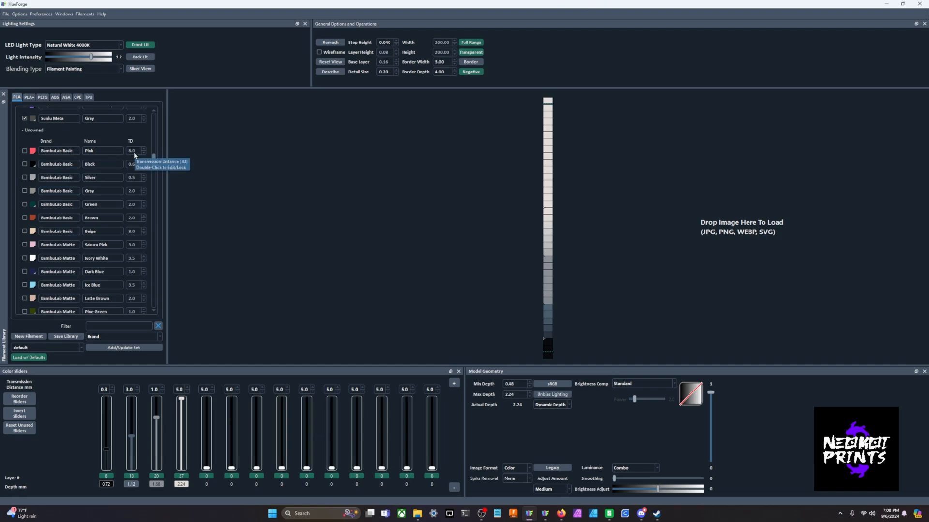
{"action": "mouse_move", "coordinate": [115, 139]}
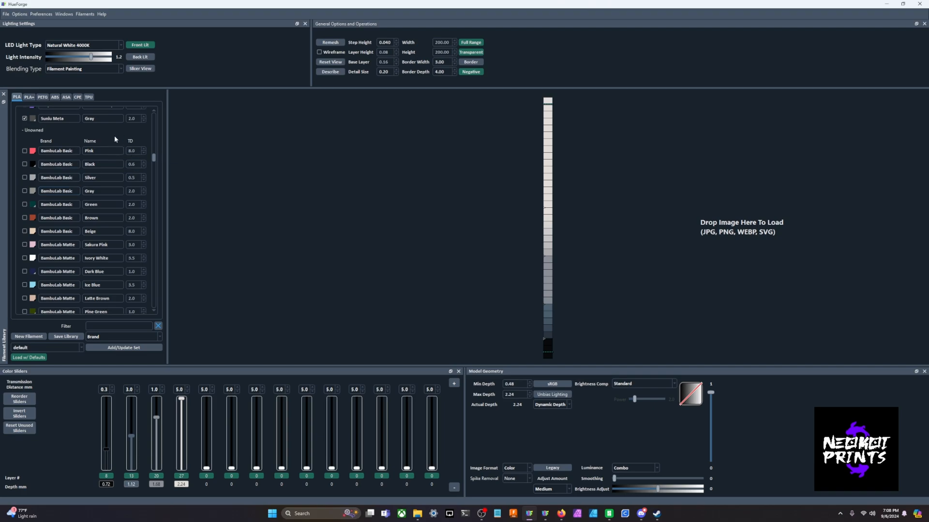
{"action": "mouse_move", "coordinate": [120, 138]}
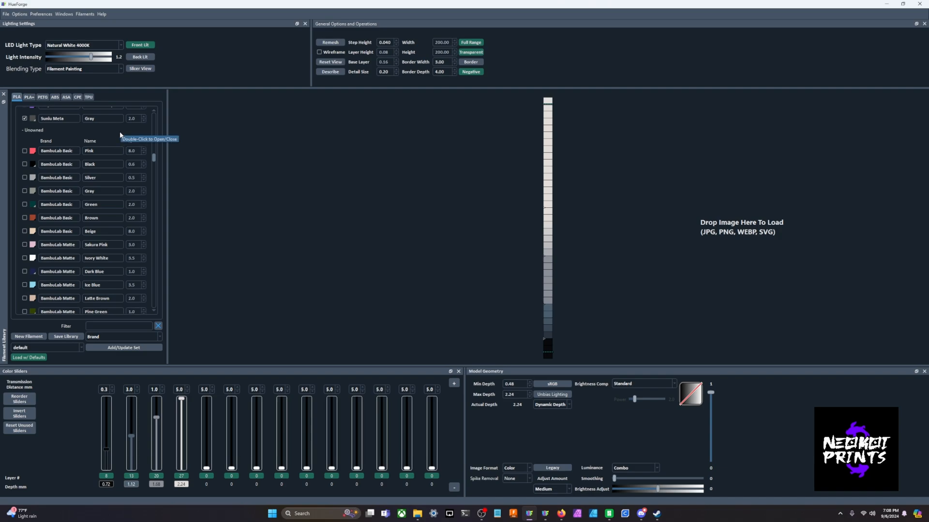
{"action": "mouse_move", "coordinate": [260, 169]}
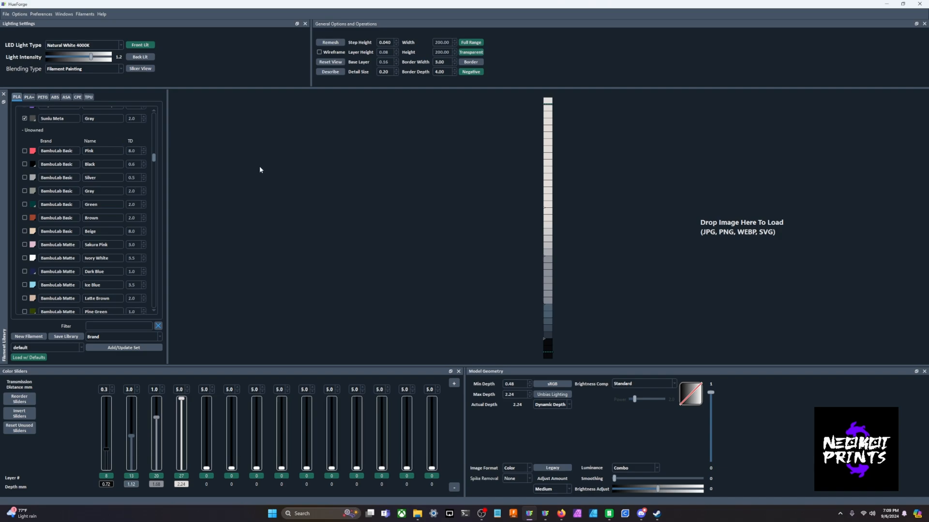
{"action": "mouse_move", "coordinate": [259, 176]}
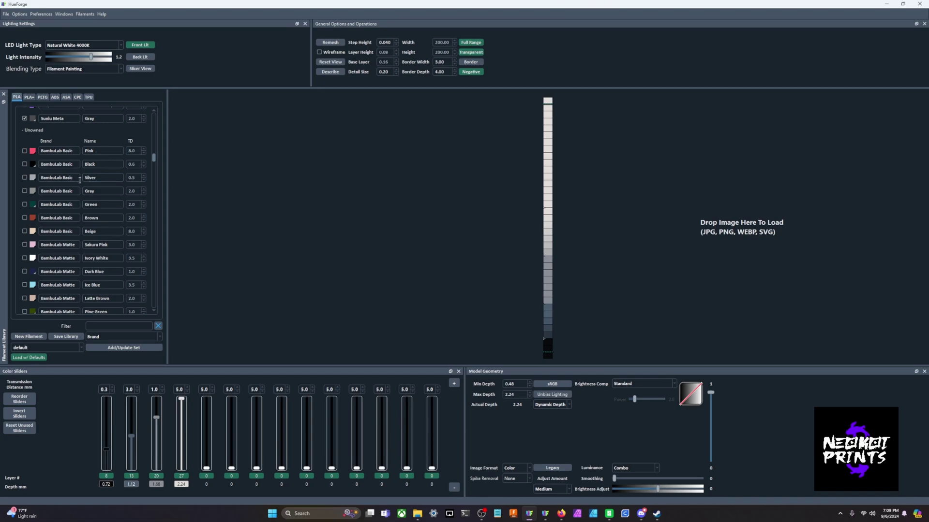
- Navigate into the HueForge Windows v0.7.2 install's HueForge folder
{"action": "scroll", "scroll_direction": "down", "scroll_amount": 3}
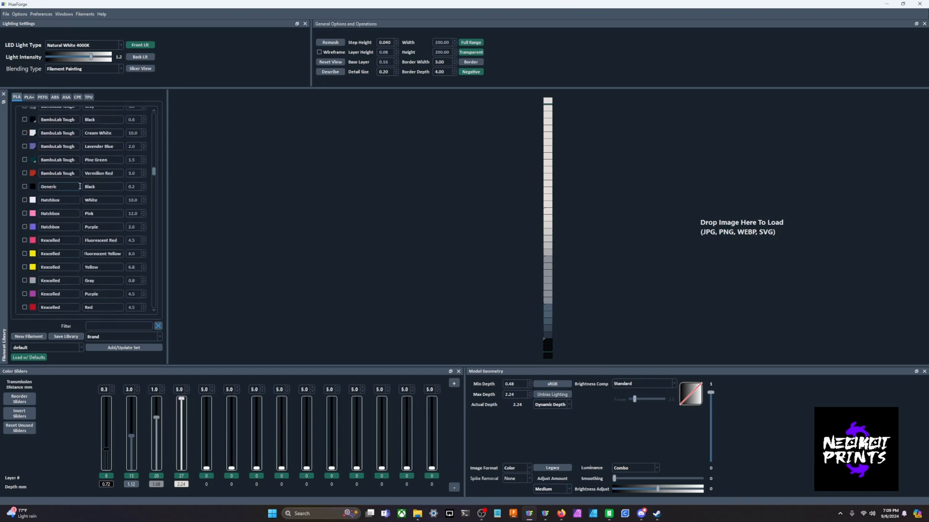
{"action": "scroll", "scroll_direction": "down", "scroll_amount": 3}
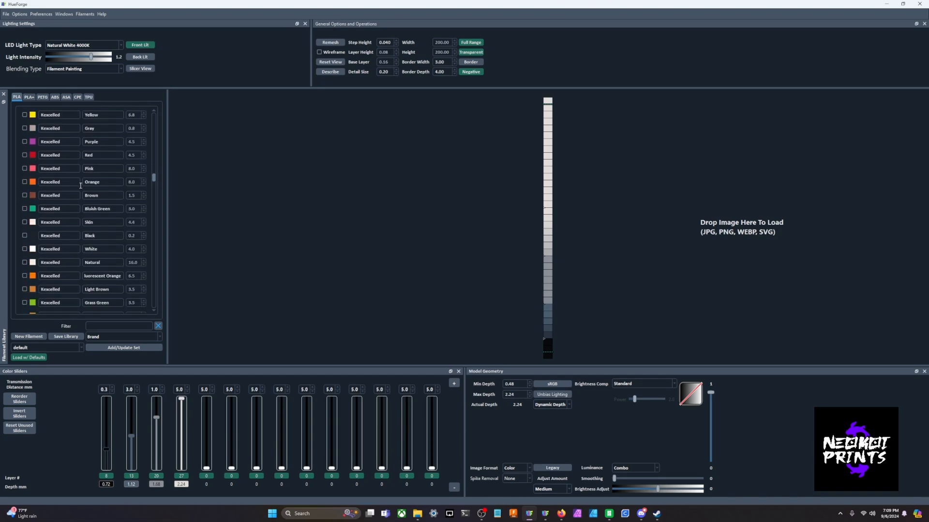
{"action": "scroll", "scroll_direction": "down", "scroll_amount": 3}
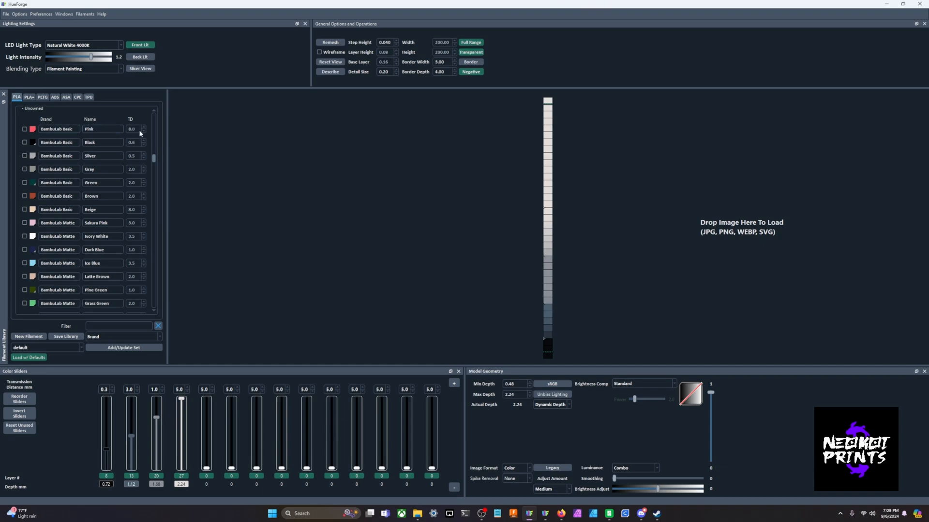
{"action": "mouse_move", "coordinate": [136, 132]}
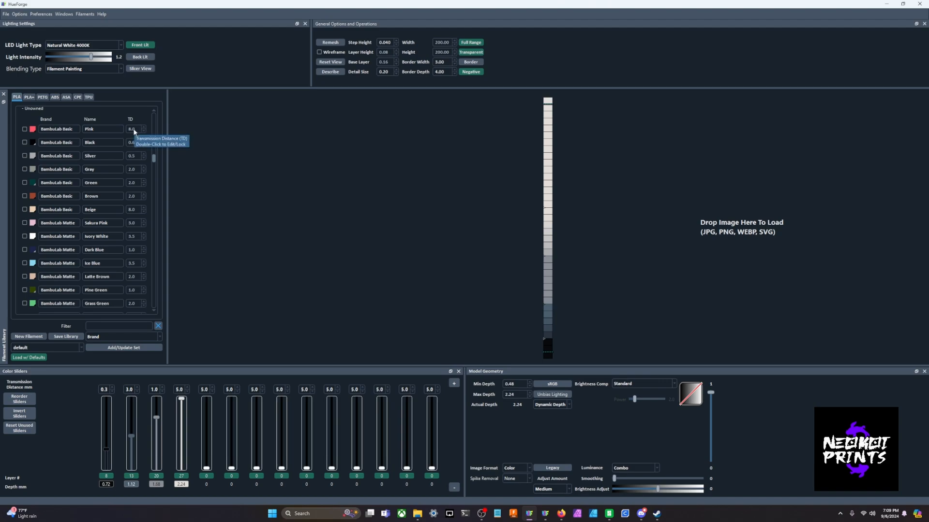
{"action": "mouse_move", "coordinate": [145, 118]}
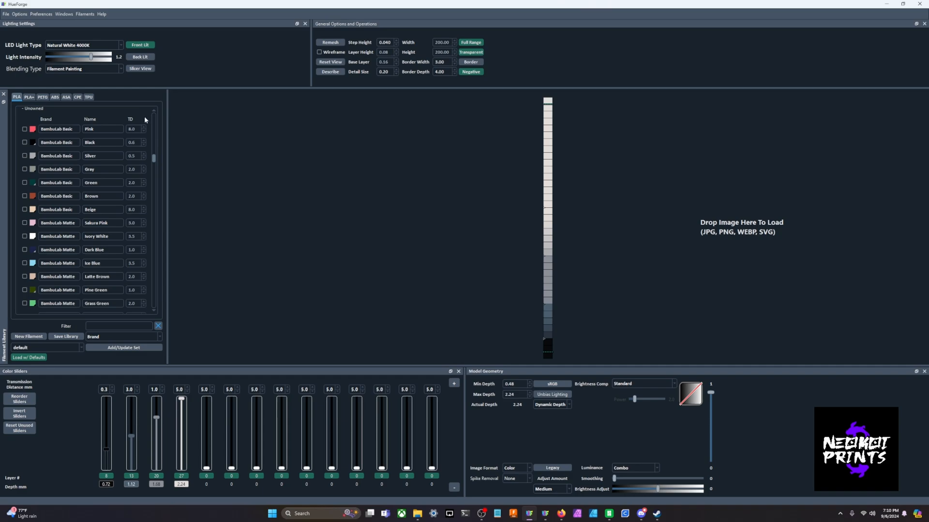
{"action": "mouse_move", "coordinate": [135, 135]}
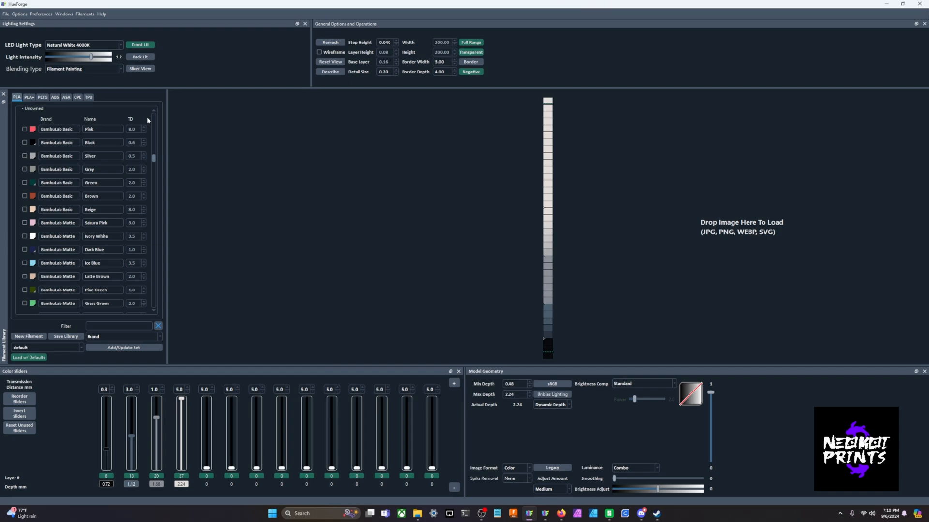
{"action": "mouse_move", "coordinate": [150, 120]}
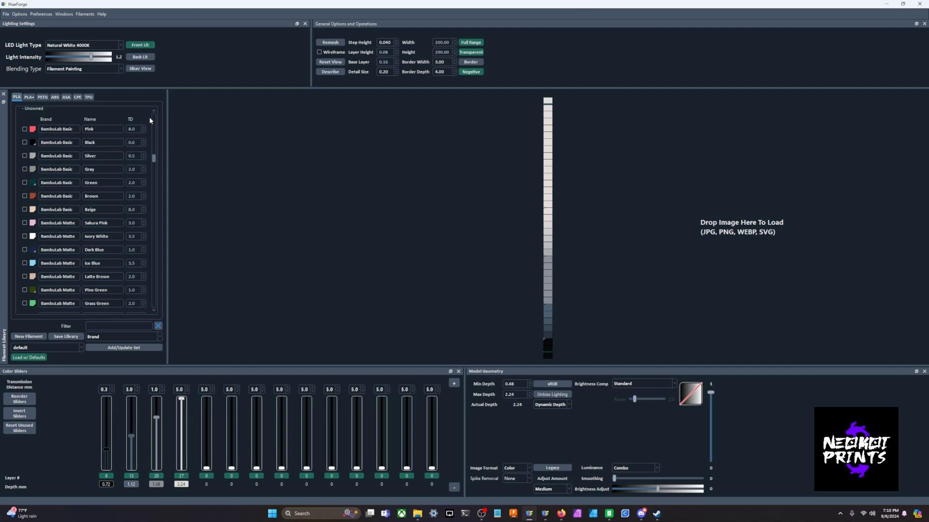
{"action": "scroll", "scroll_direction": "down", "scroll_amount": 3}
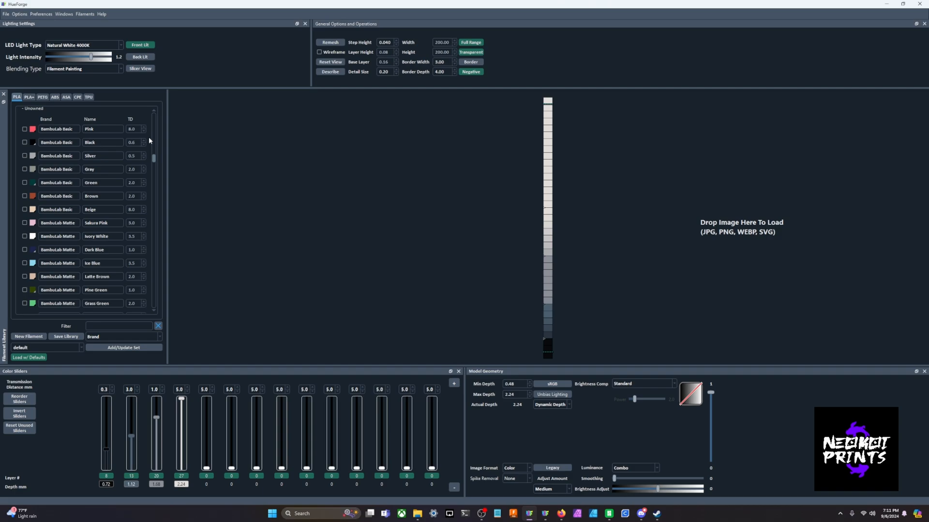
{"action": "mouse_move", "coordinate": [406, 319]}
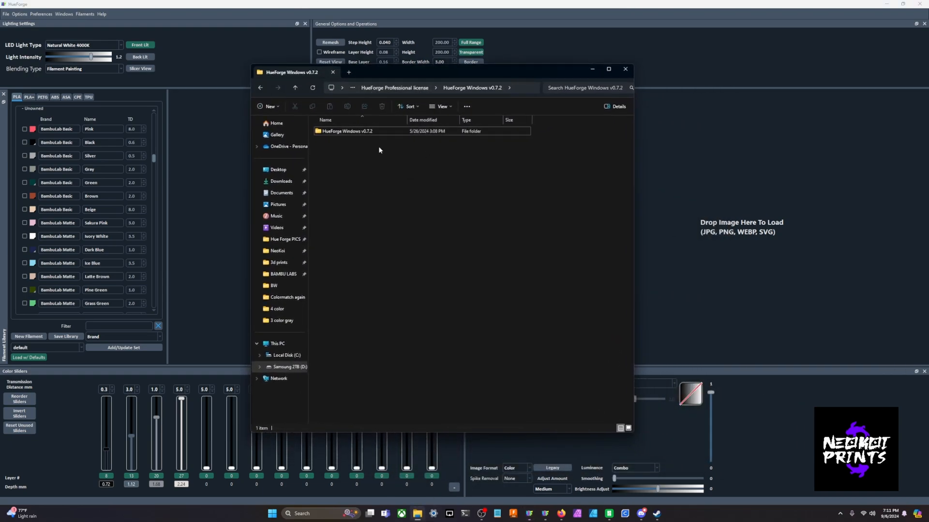
{"action": "mouse_move", "coordinate": [387, 147]}
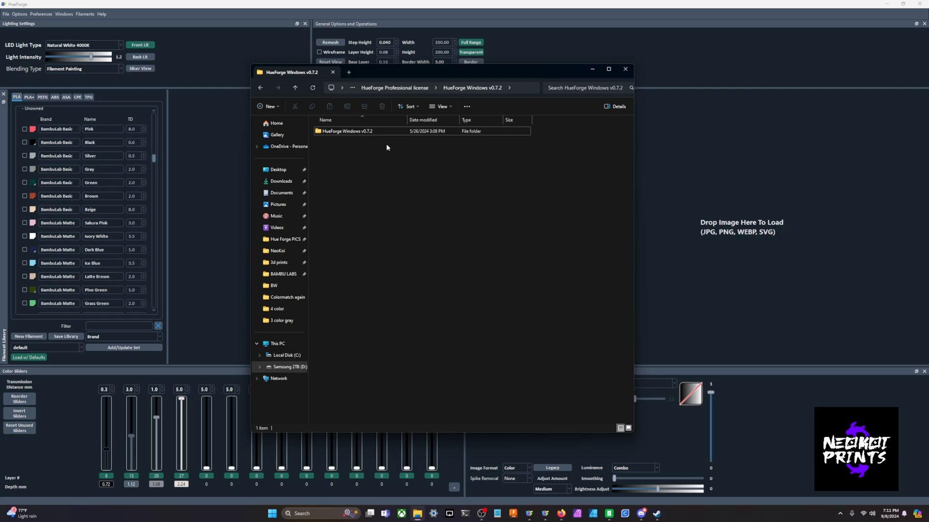
{"action": "mouse_move", "coordinate": [383, 142]}
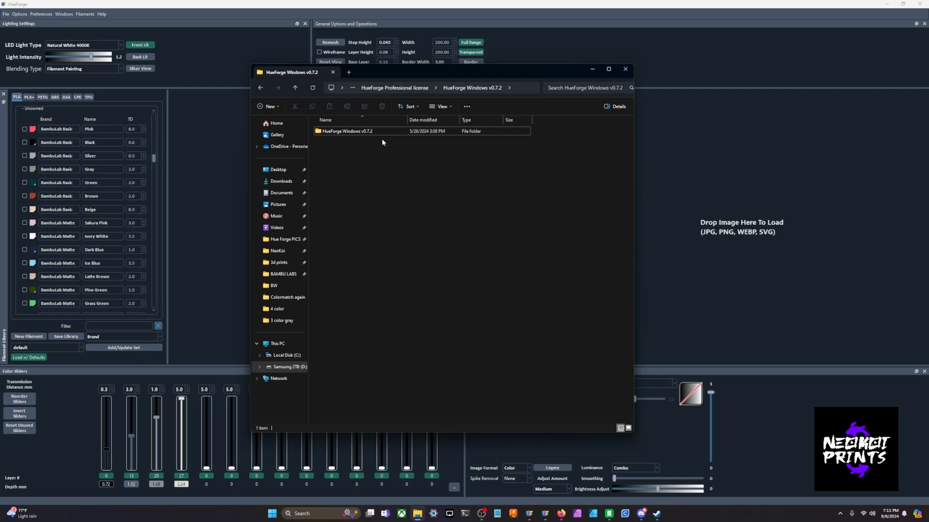
{"action": "double_click", "coordinate": [345, 131]}
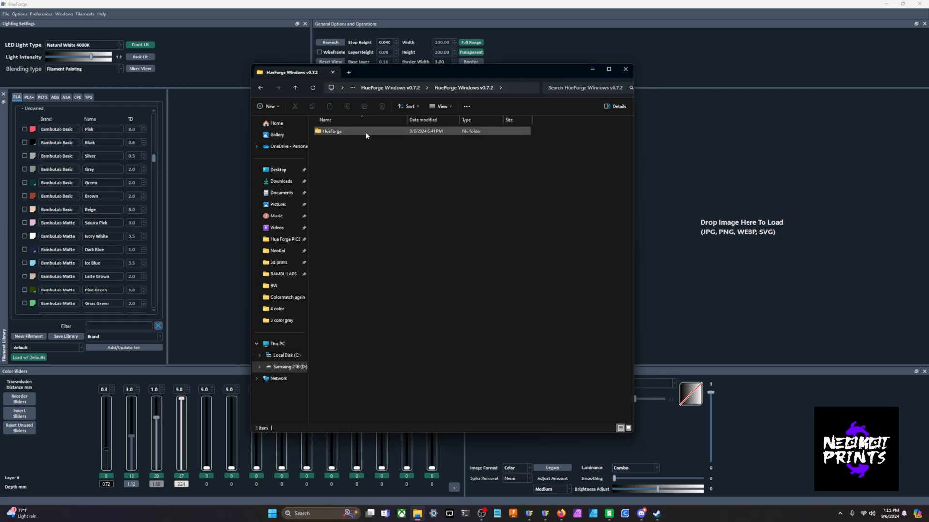
{"action": "double_click", "coordinate": [332, 131]}
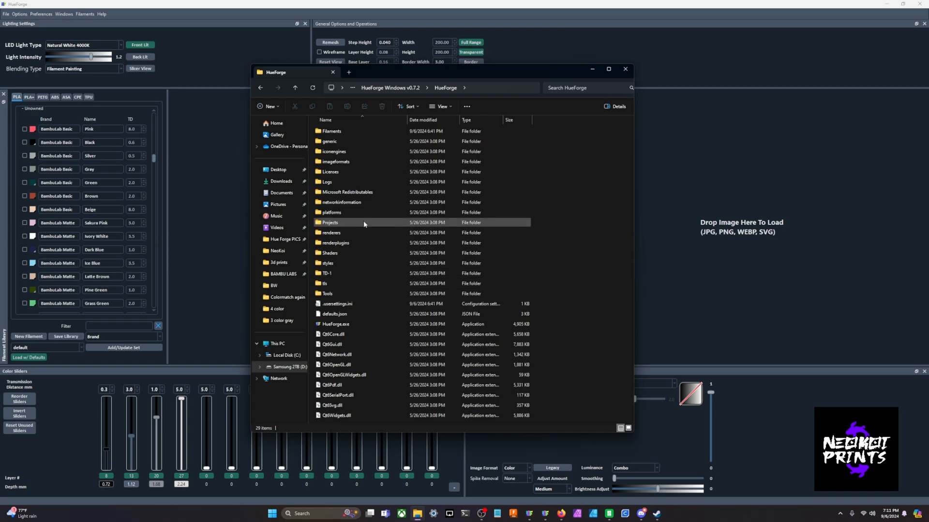
{"action": "mouse_move", "coordinate": [351, 226]}
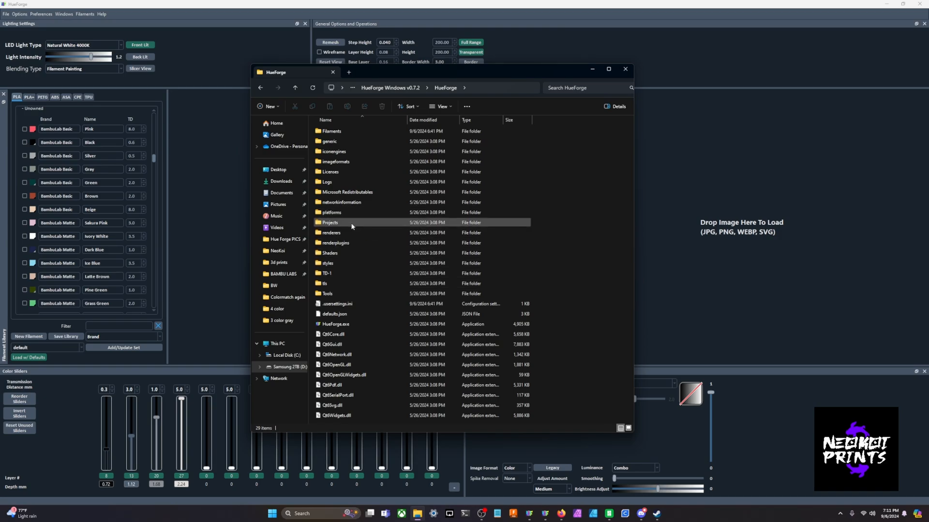
- Peek into the Projects folder, then go back and open the Tools folder
{"action": "double_click", "coordinate": [330, 222]}
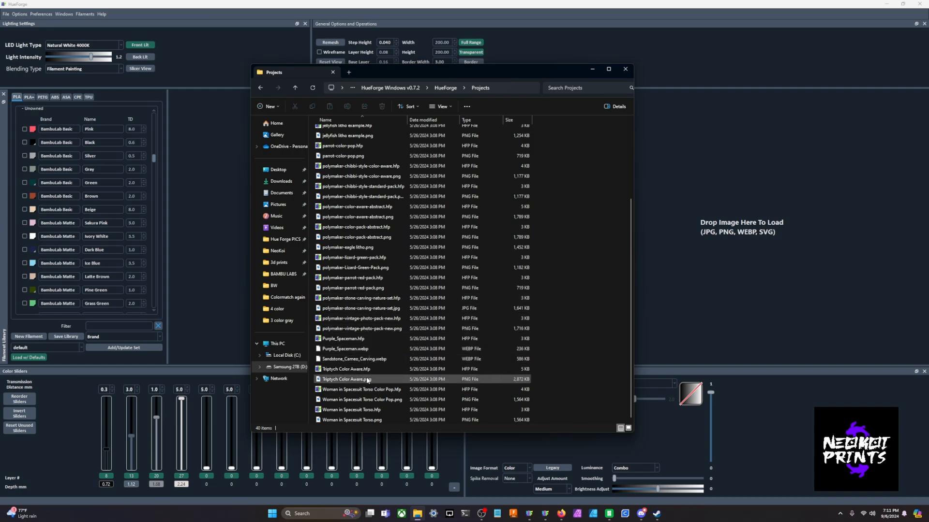
{"action": "left_click", "coordinate": [261, 87]}
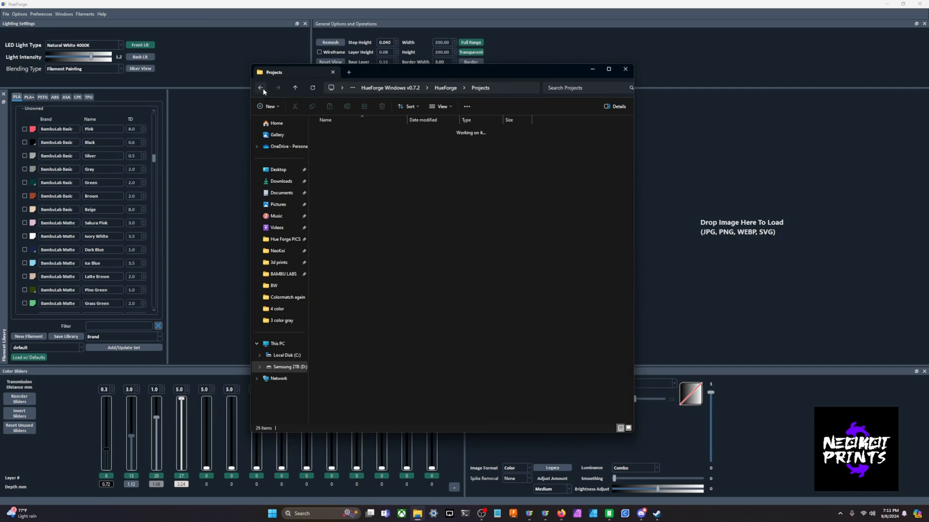
{"action": "left_click", "coordinate": [260, 88]}
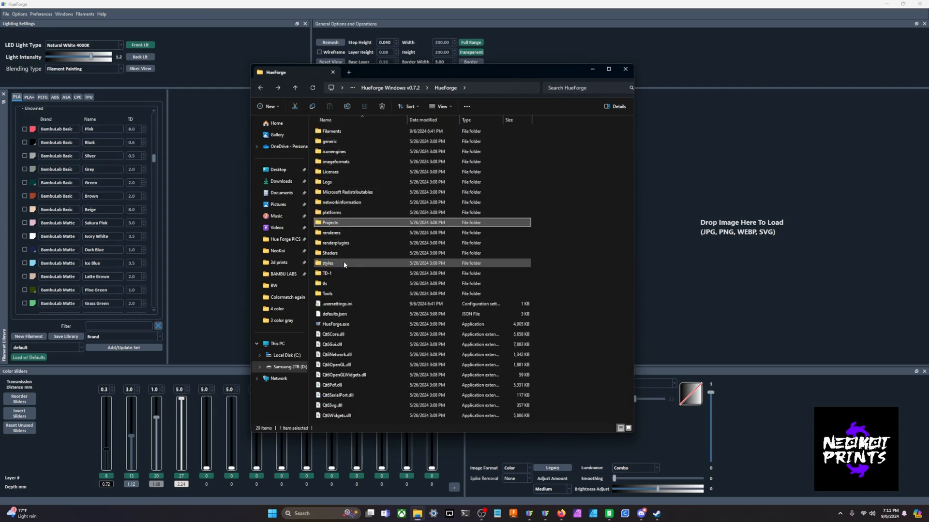
{"action": "double_click", "coordinate": [328, 294]}
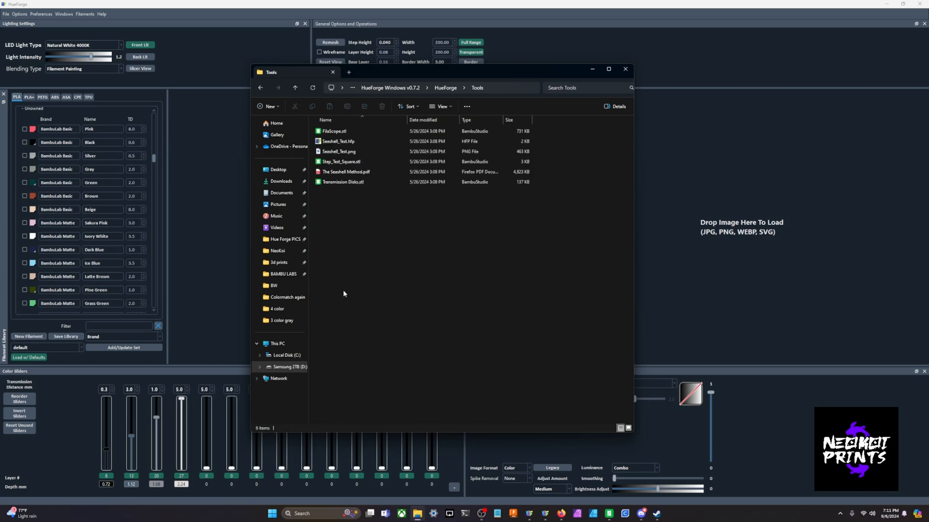
{"action": "mouse_move", "coordinate": [348, 194]}
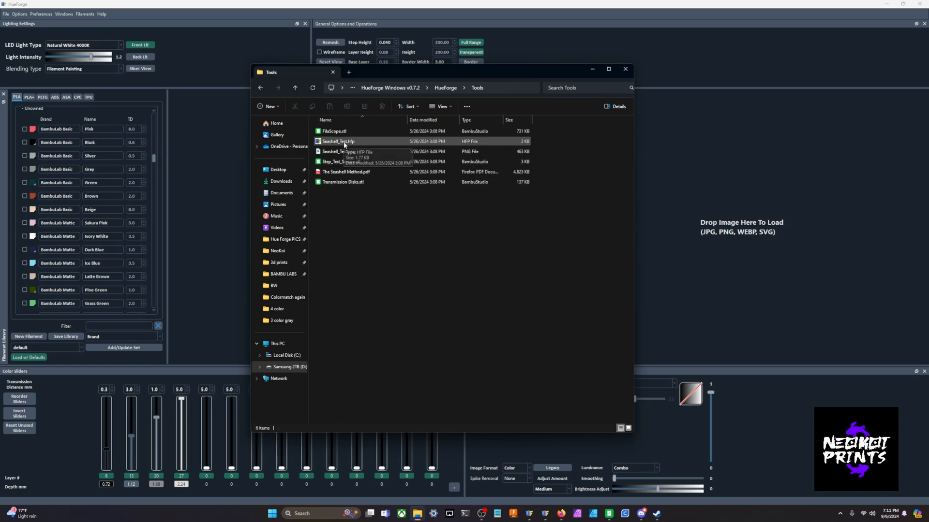
{"action": "mouse_move", "coordinate": [376, 75]}
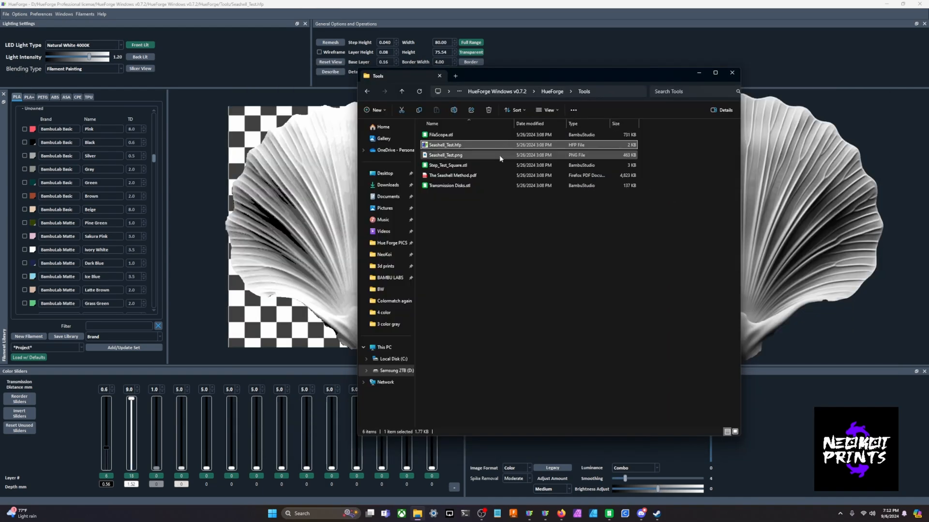
{"action": "double_click", "coordinate": [452, 176]}
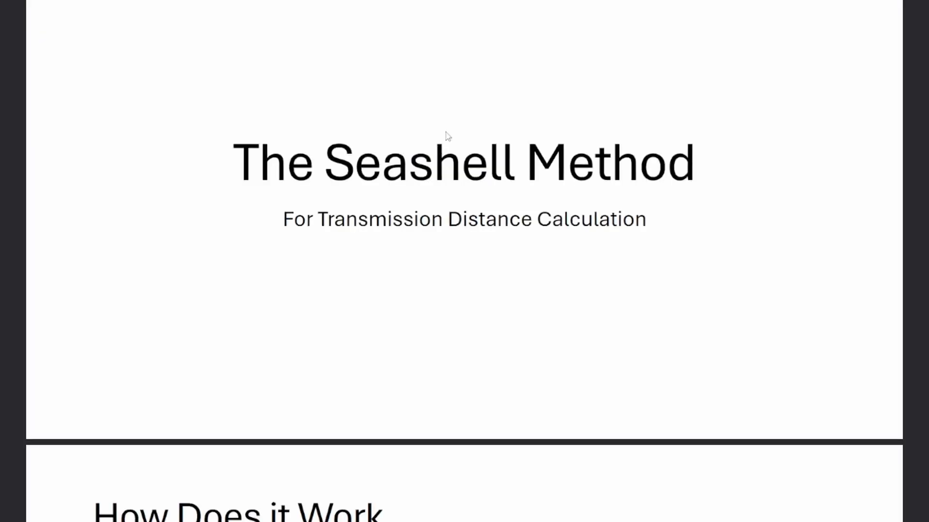
{"action": "scroll", "scroll_direction": "down", "scroll_amount": 3}
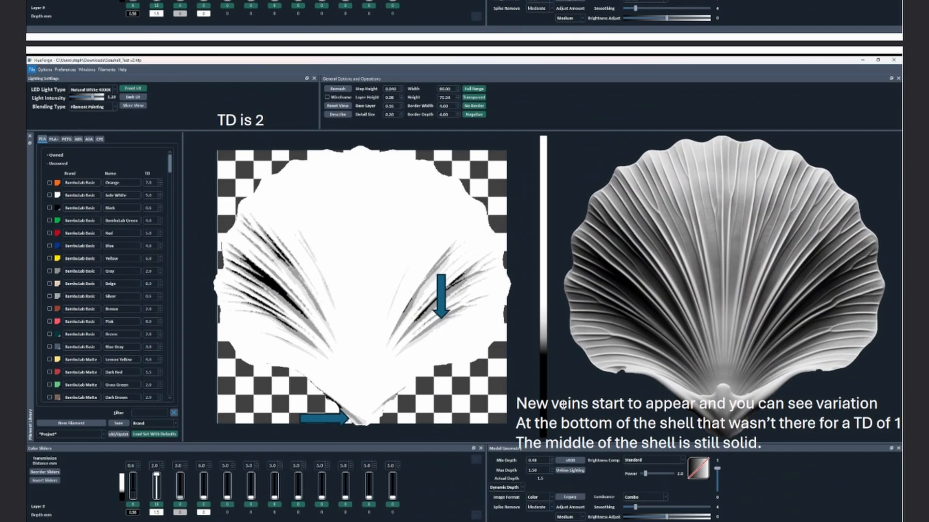
{"action": "mouse_move", "coordinate": [592, 375]}
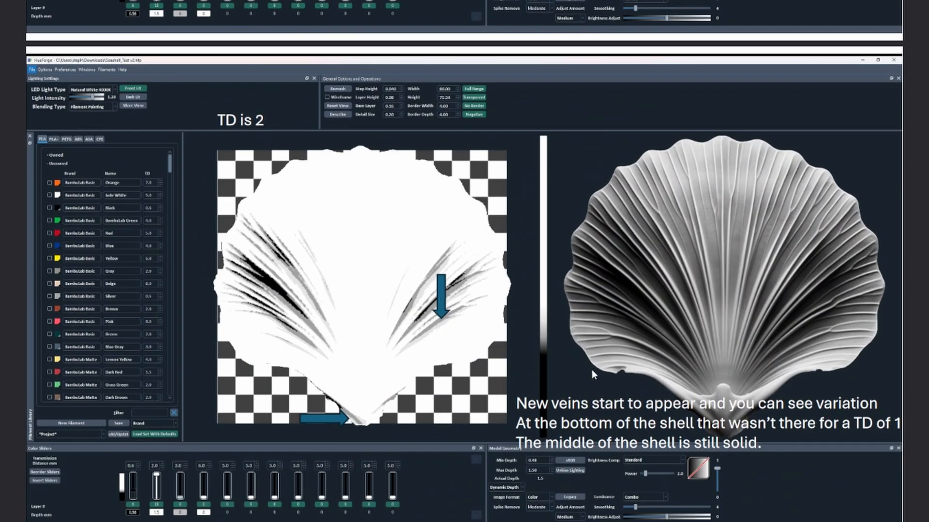
{"action": "scroll", "scroll_direction": "down", "scroll_amount": 3}
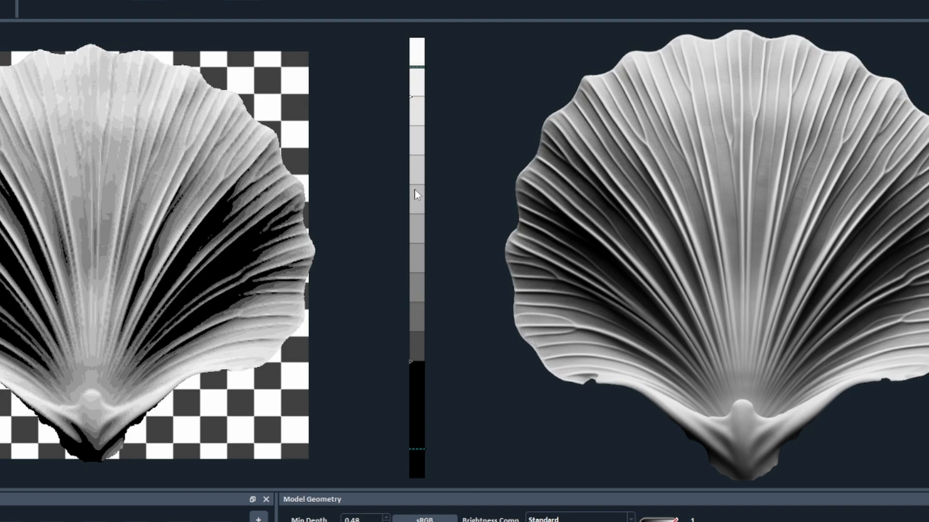
{"action": "mouse_move", "coordinate": [424, 170]}
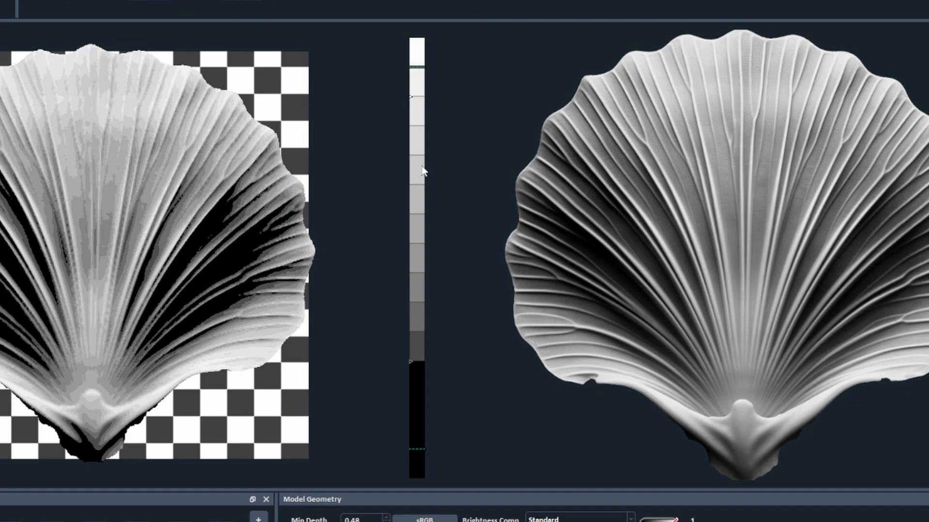
{"action": "mouse_move", "coordinate": [426, 150]}
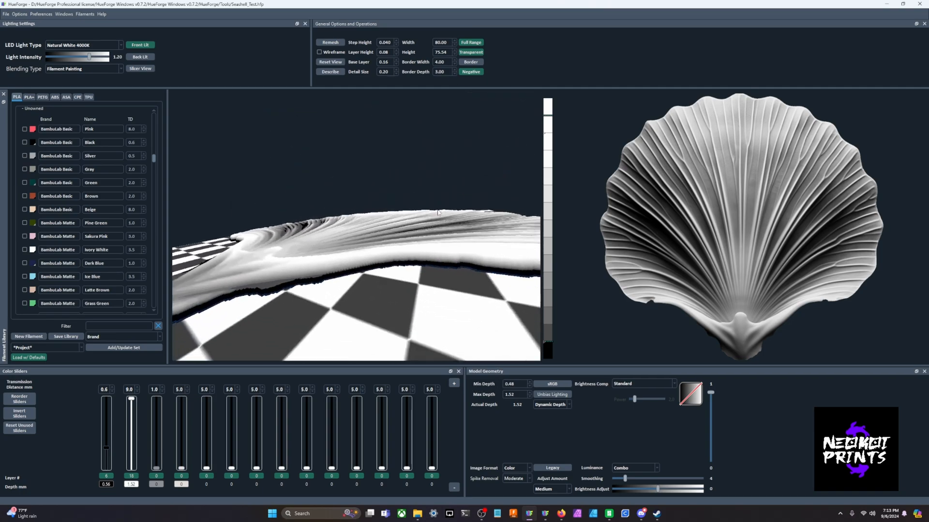
- Show the seashell as a wireframe, zoom in close, and toggle wireframe off and on
{"action": "left_click", "coordinate": [319, 52]}
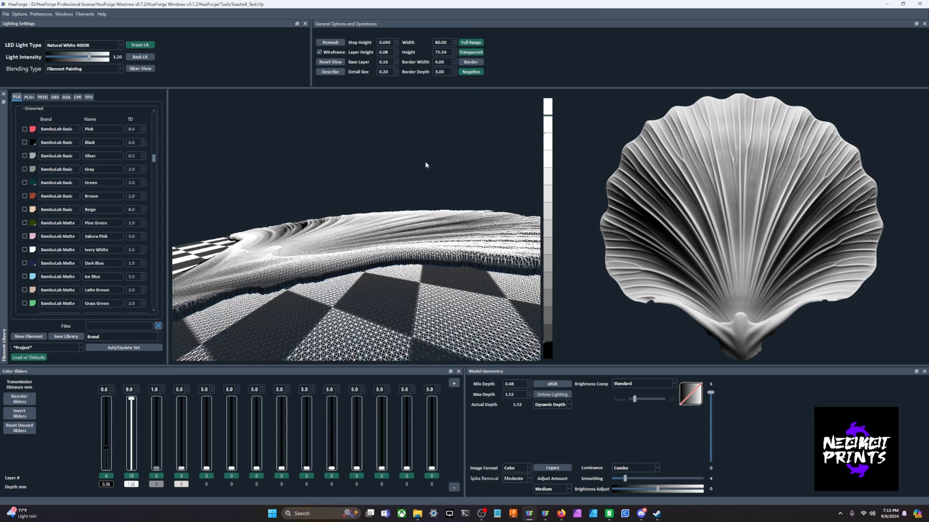
{"action": "left_click_drag", "start_coordinate": [424, 165], "coordinate": [395, 295]}
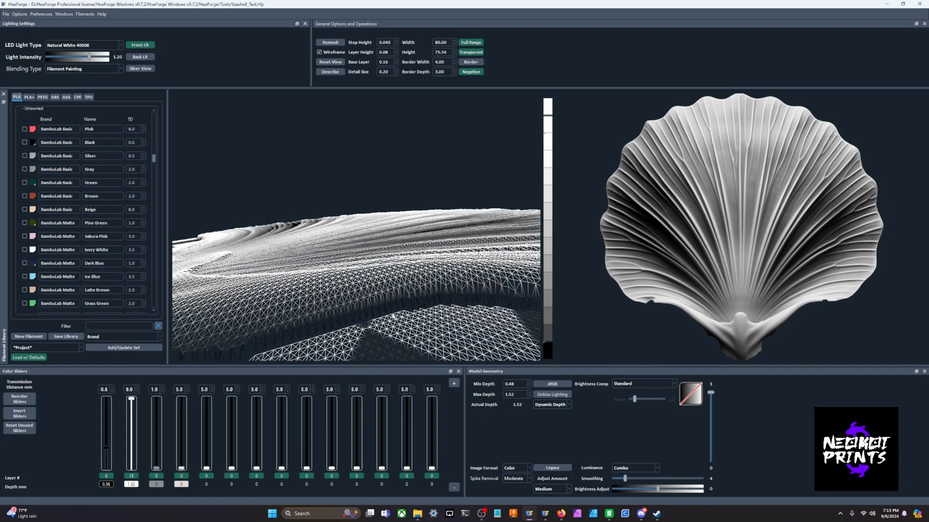
{"action": "mouse_move", "coordinate": [387, 320]}
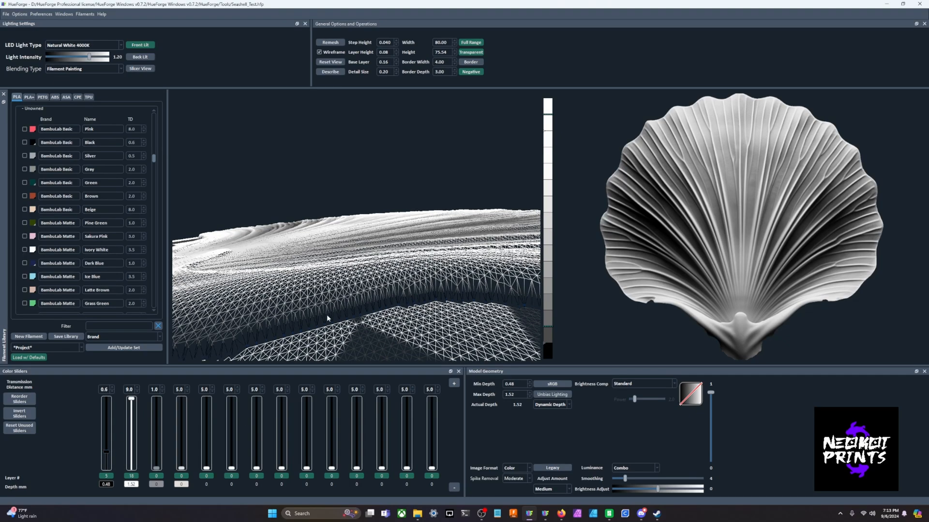
{"action": "mouse_move", "coordinate": [135, 435]}
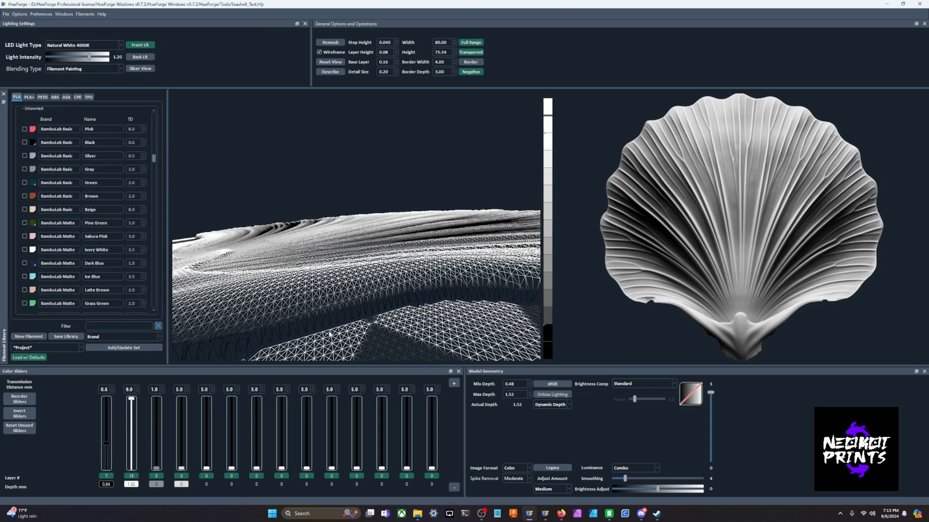
{"action": "left_click", "coordinate": [319, 52]}
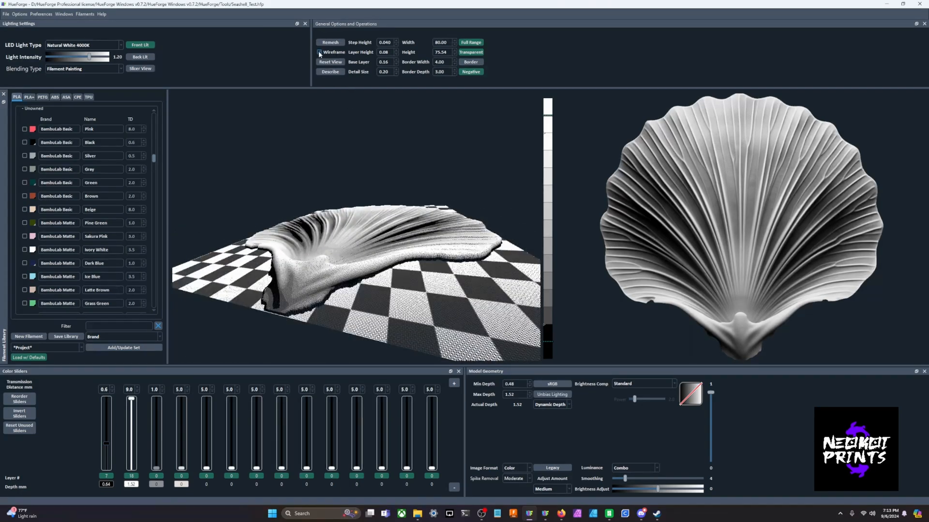
{"action": "left_click", "coordinate": [320, 51]}
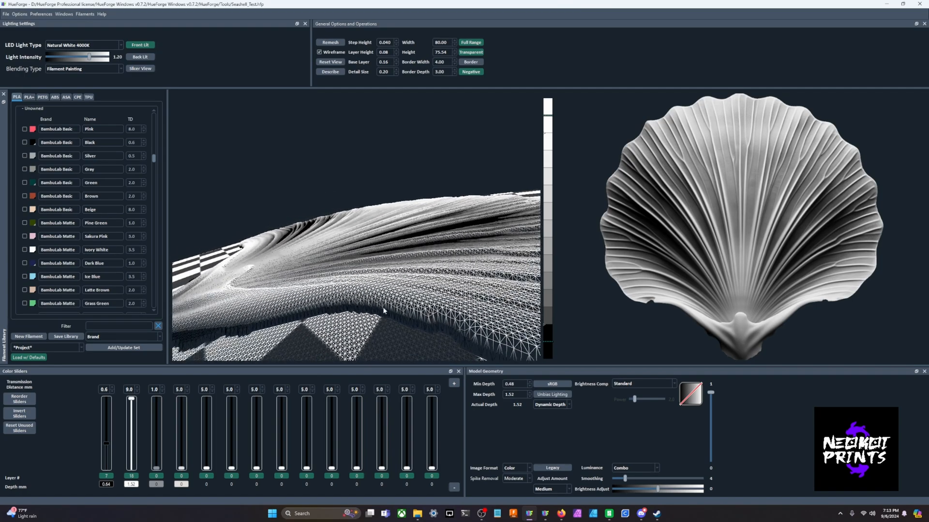
{"action": "mouse_move", "coordinate": [654, 228]}
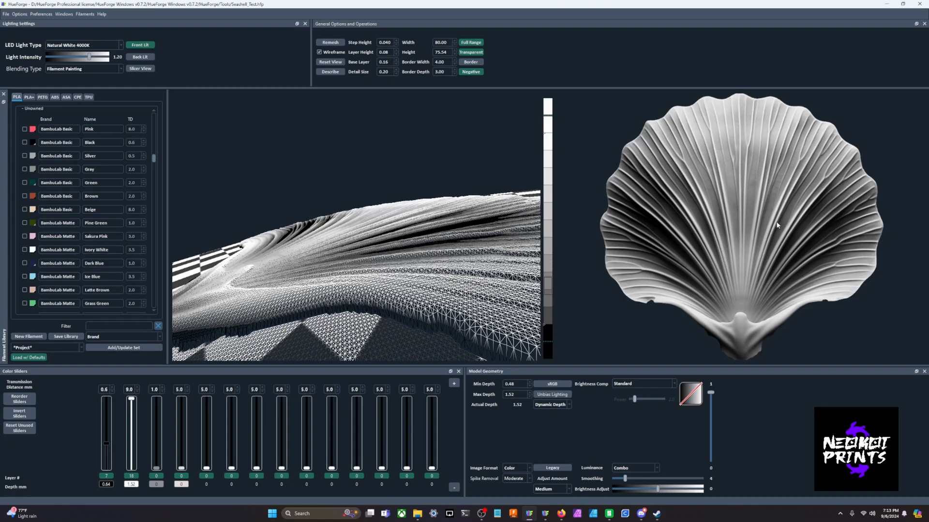
{"action": "mouse_move", "coordinate": [778, 225]}
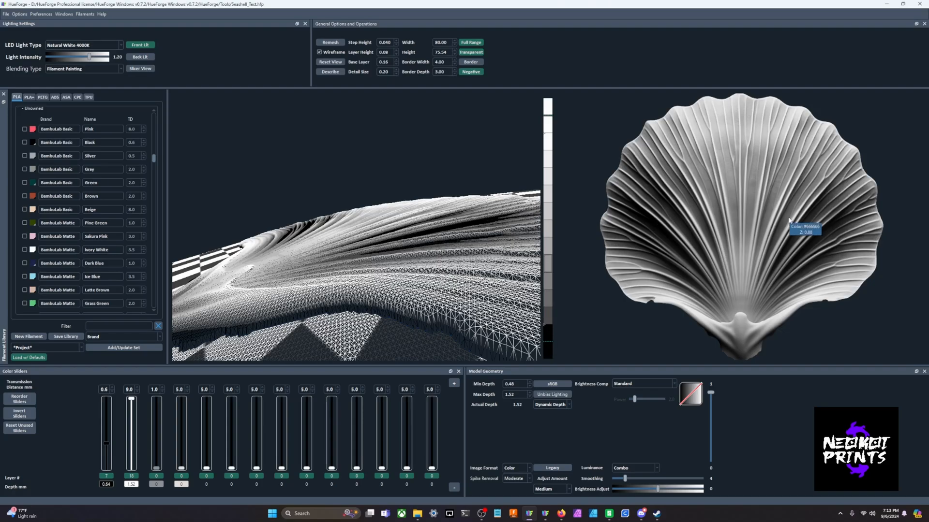
{"action": "mouse_move", "coordinate": [709, 190]}
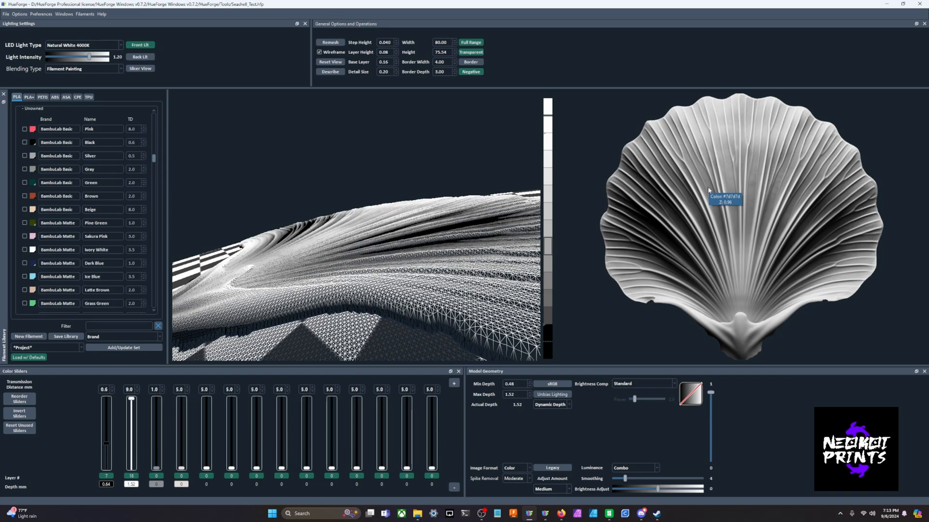
{"action": "mouse_move", "coordinate": [699, 196]}
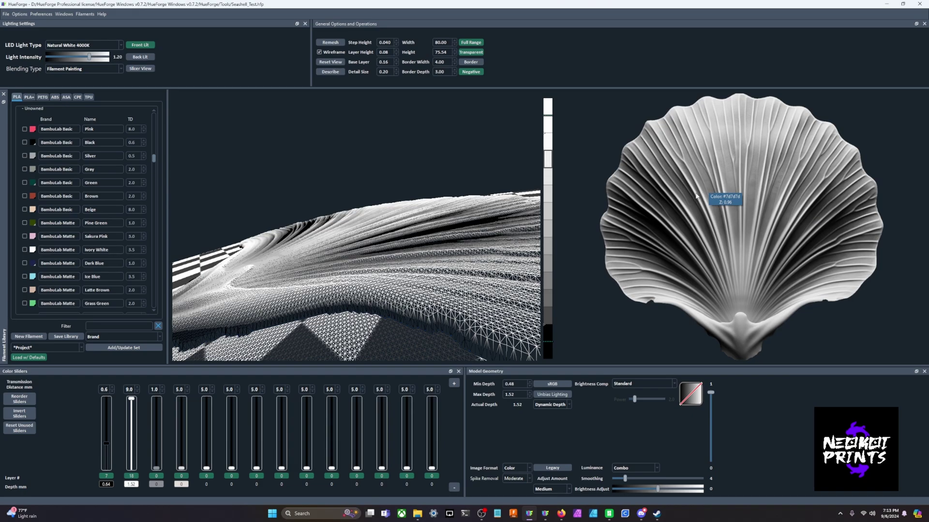
{"action": "mouse_move", "coordinate": [717, 228]}
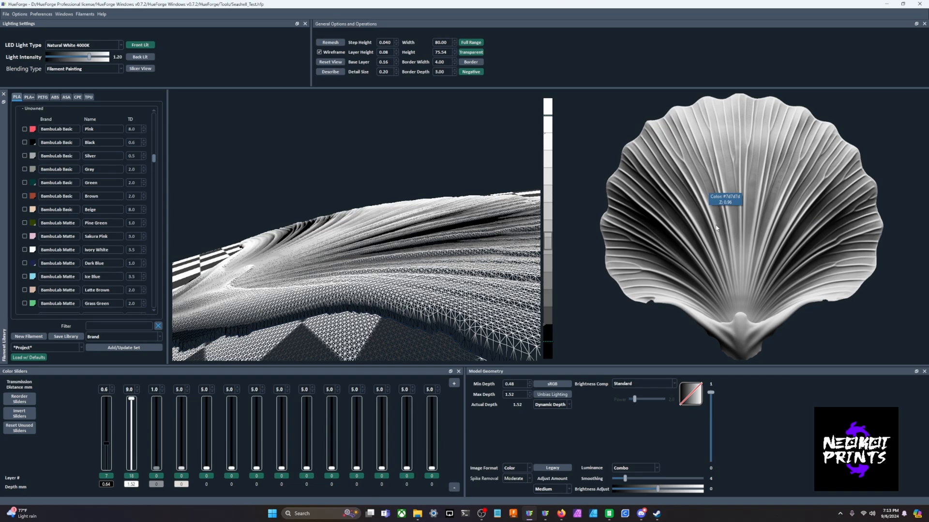
{"action": "mouse_move", "coordinate": [746, 208]}
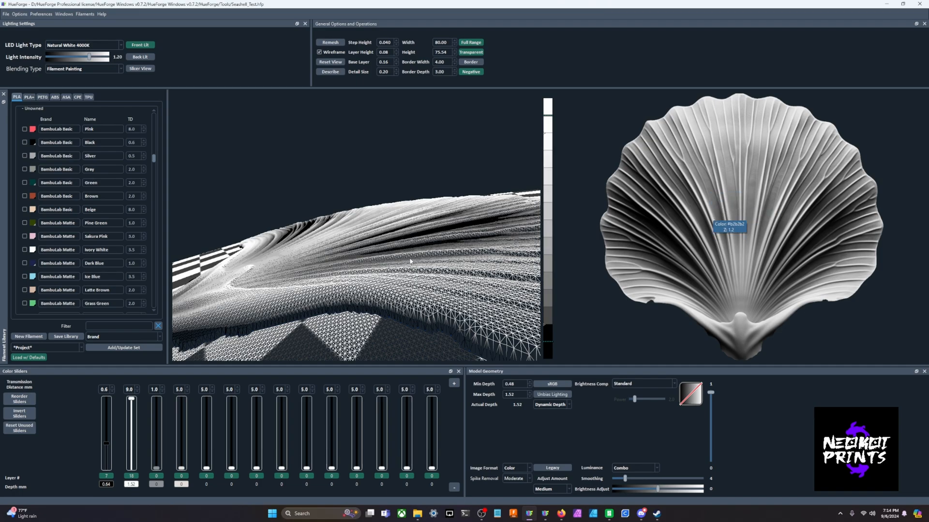
{"action": "mouse_move", "coordinate": [665, 245]}
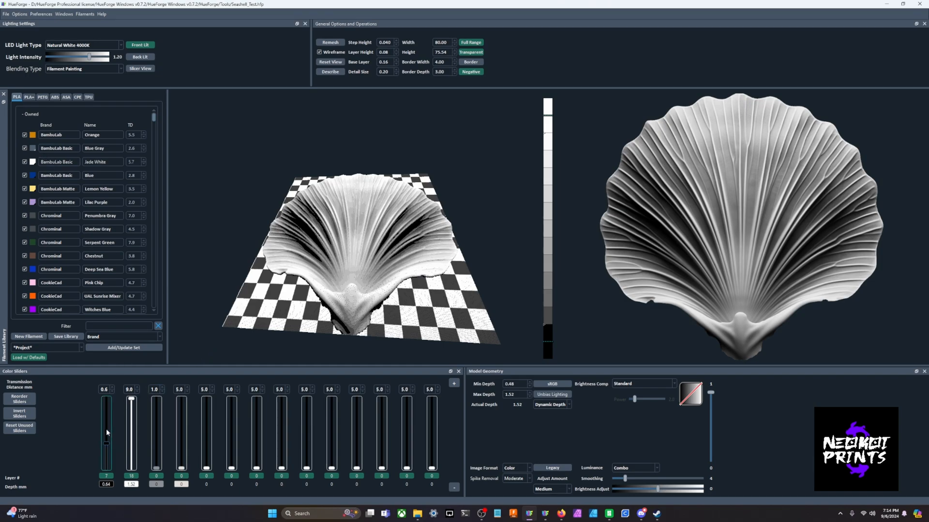
{"action": "mouse_move", "coordinate": [34, 154]}
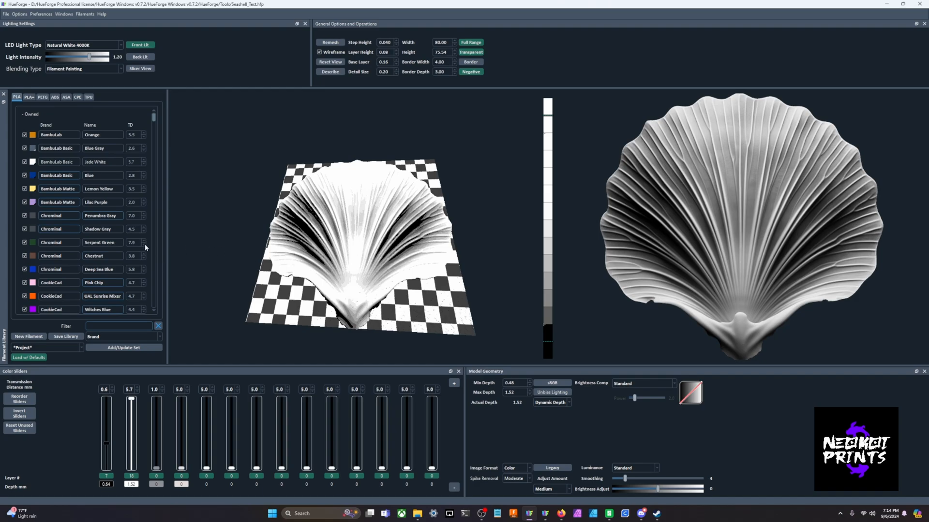
- Nudge a lower-left panel control while setting up the seashell's yellow top filament
{"action": "left_click_drag", "start_coordinate": [131, 396], "coordinate": [131, 409]}
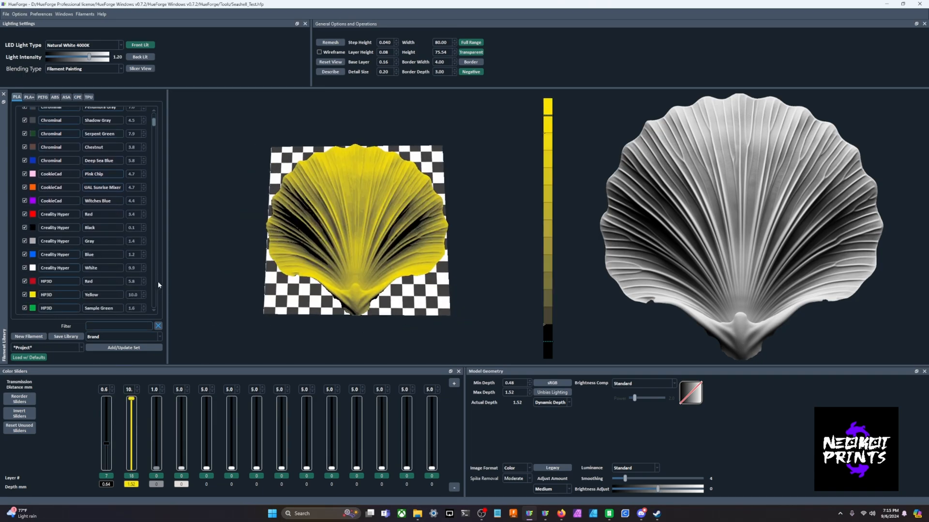
{"action": "mouse_move", "coordinate": [253, 314]}
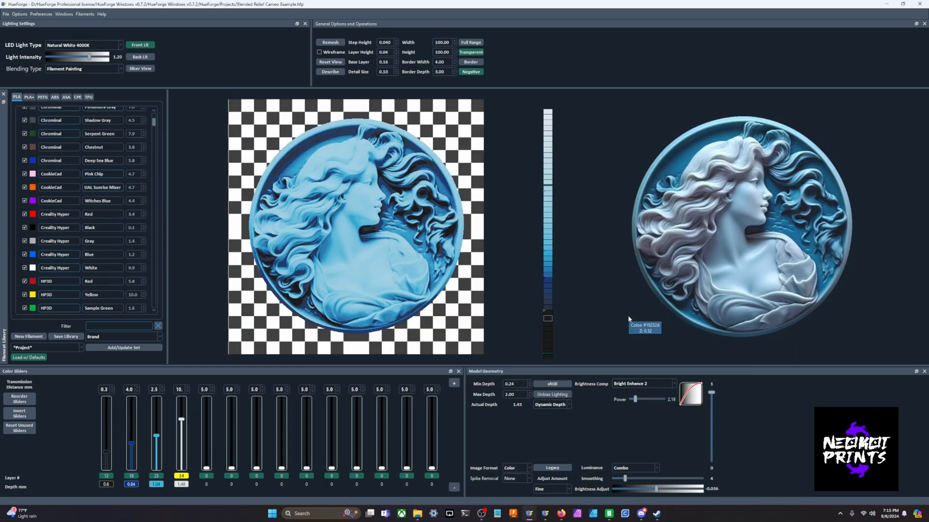
{"action": "mouse_move", "coordinate": [727, 309]}
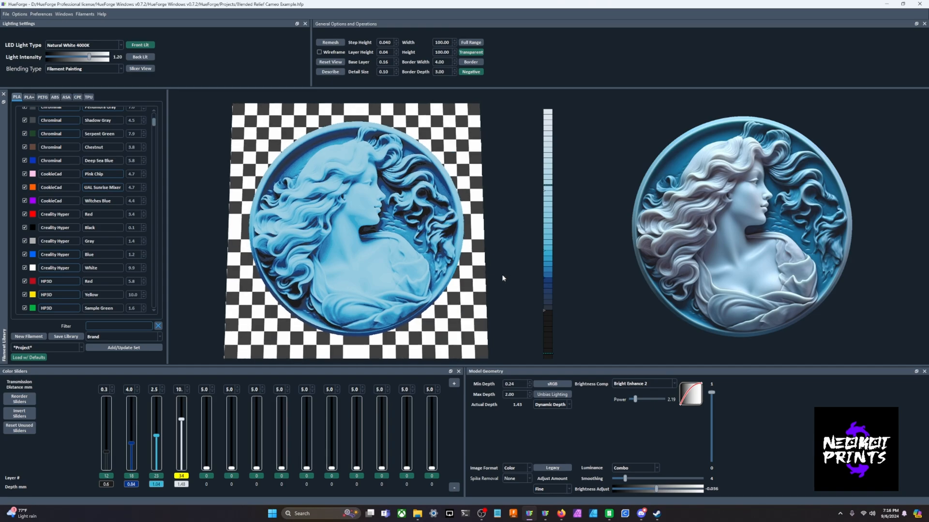
{"action": "mouse_move", "coordinate": [689, 274]}
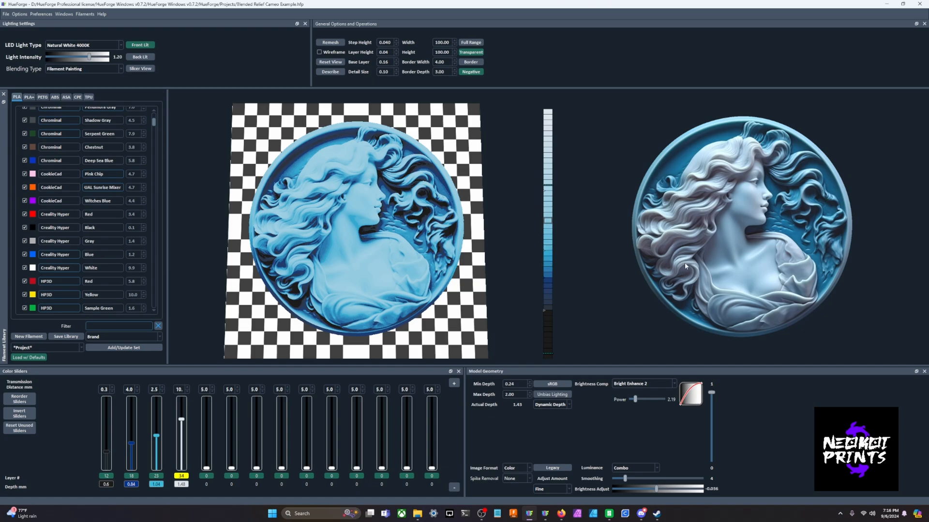
{"action": "mouse_move", "coordinate": [415, 242]}
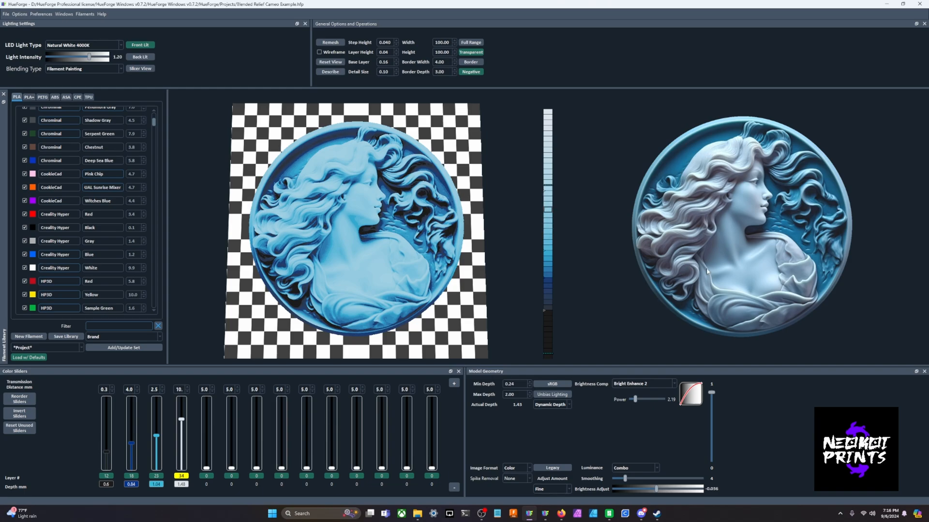
- Tilt the cameo's 3D preview to see the woman's profile relief
{"action": "left_click_drag", "start_coordinate": [355, 237], "coordinate": [400, 245]}
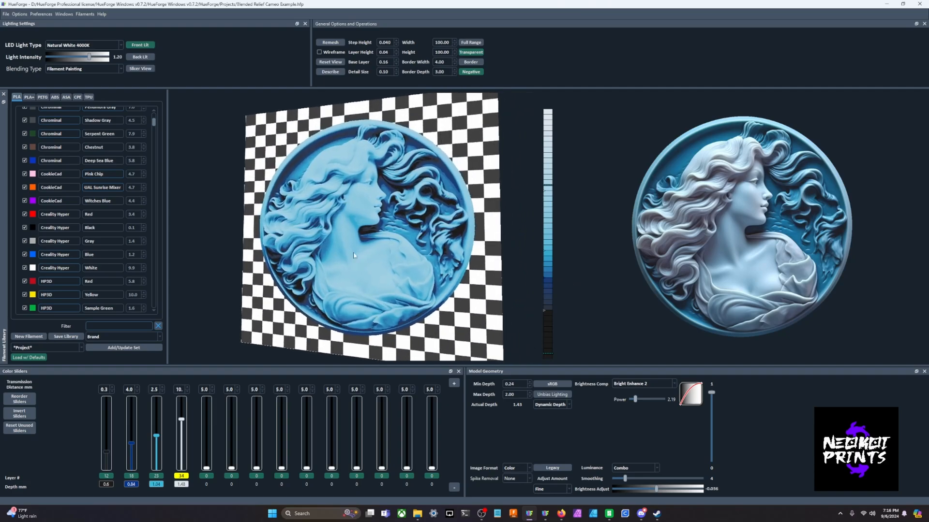
{"action": "mouse_move", "coordinate": [127, 248]}
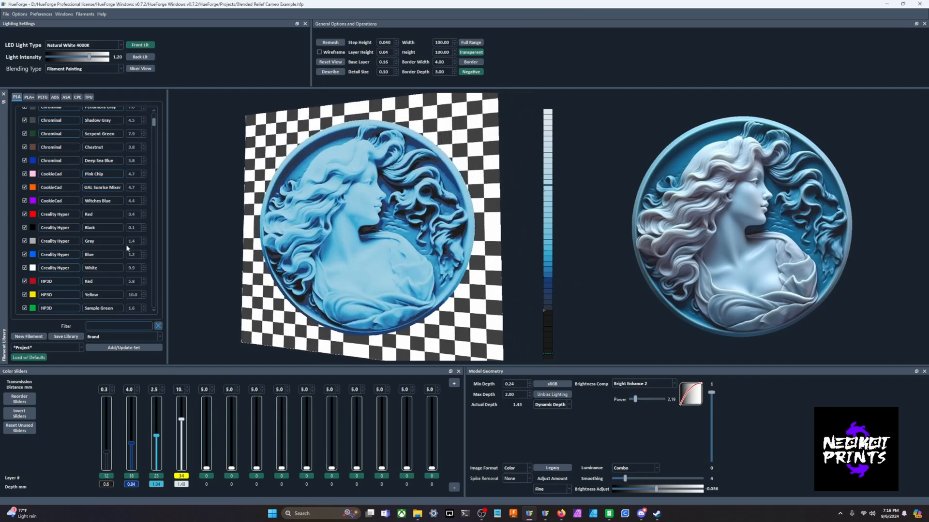
{"action": "mouse_move", "coordinate": [446, 235]}
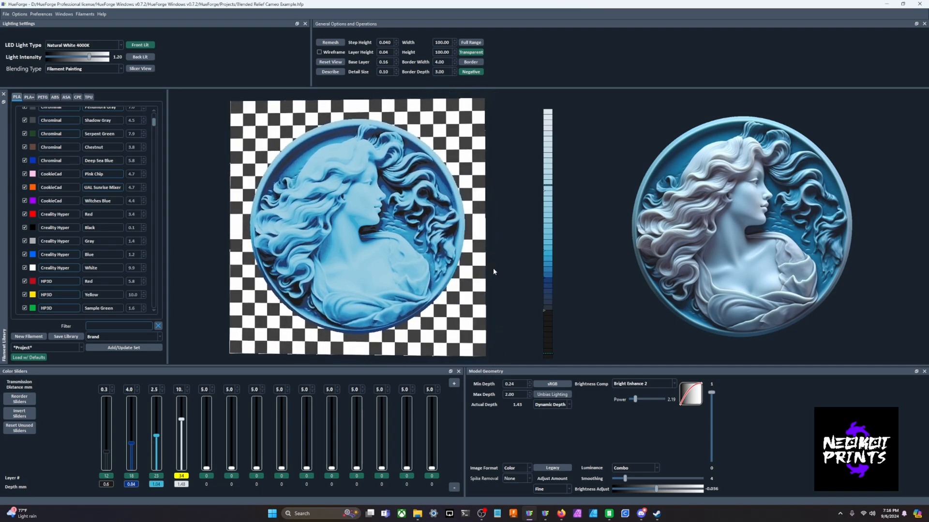
{"action": "mouse_move", "coordinate": [506, 273]}
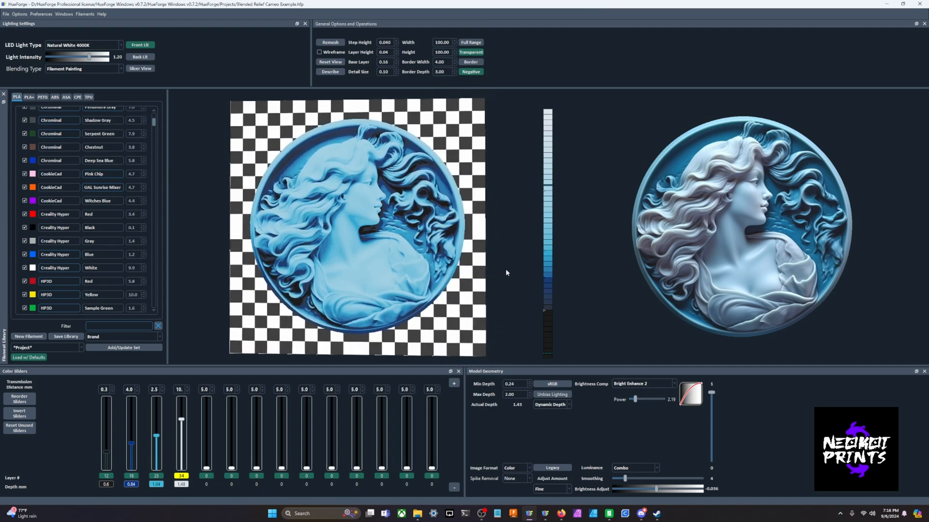
{"action": "mouse_move", "coordinate": [498, 274]}
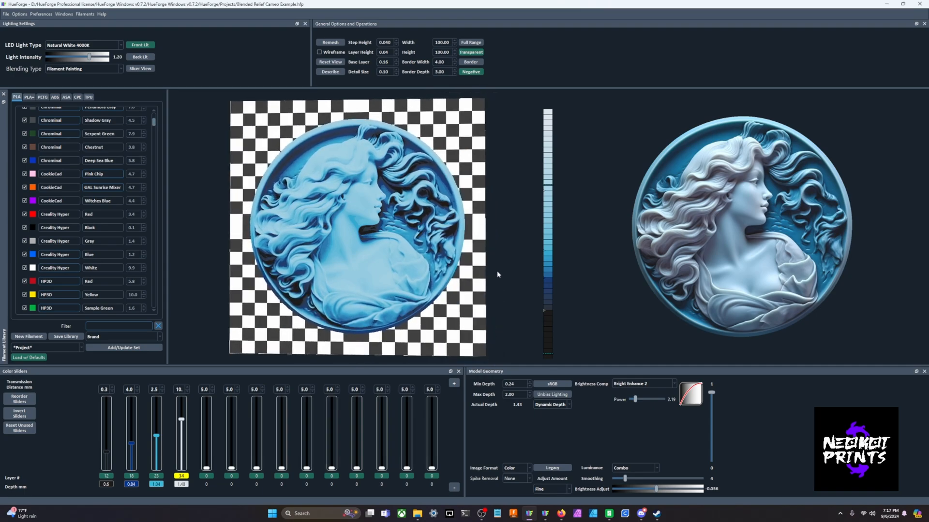
{"action": "mouse_move", "coordinate": [498, 279]}
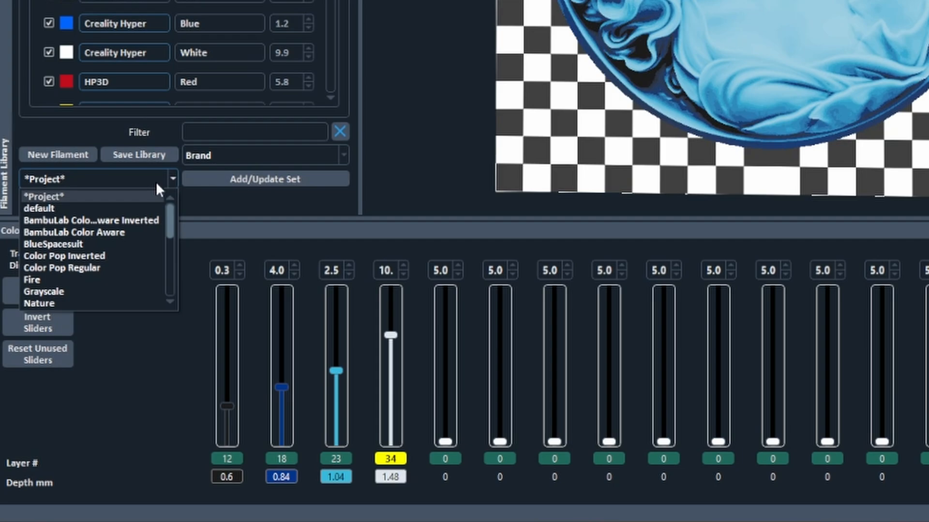
{"action": "mouse_move", "coordinate": [167, 234]}
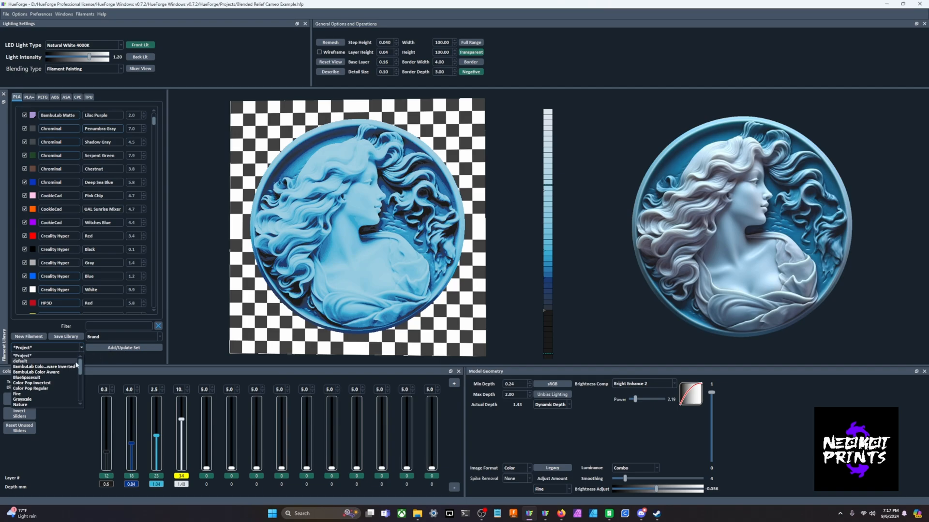
- Choose the Grayscale filament set and fill the extra sliders using Load w/ Defaults
{"action": "left_click", "coordinate": [31, 399]}
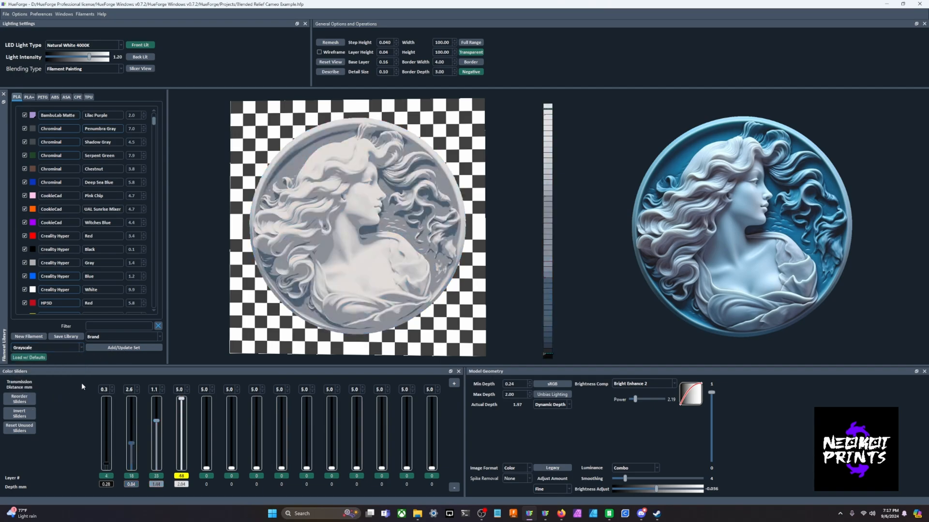
{"action": "mouse_move", "coordinate": [144, 373]}
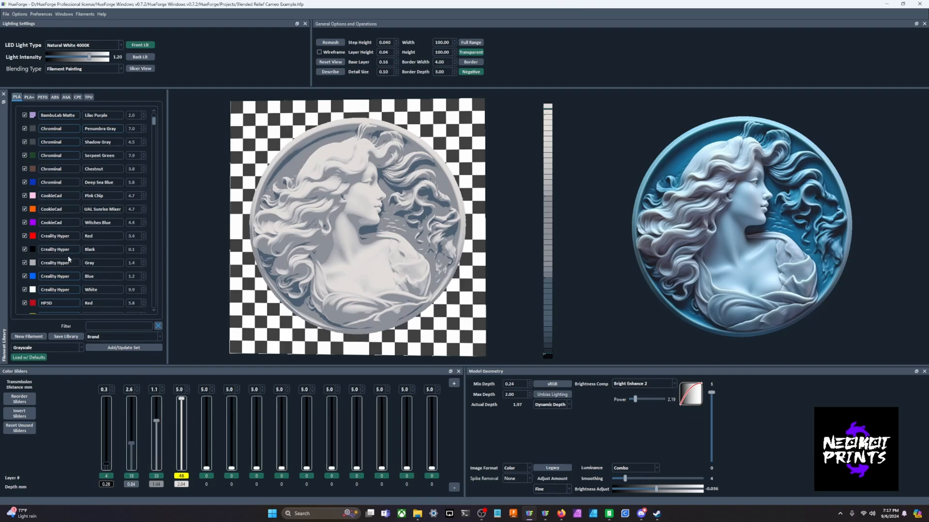
{"action": "left_click", "coordinate": [46, 348]}
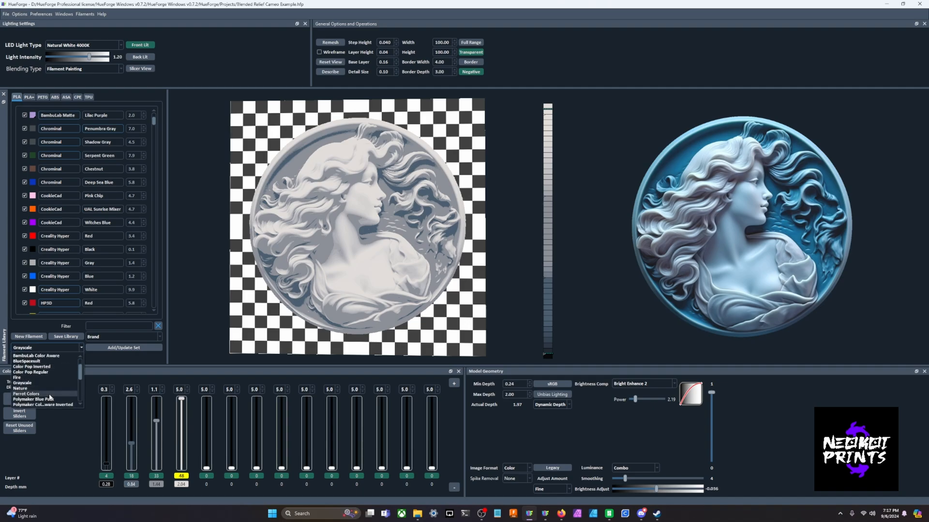
{"action": "left_click", "coordinate": [26, 394]}
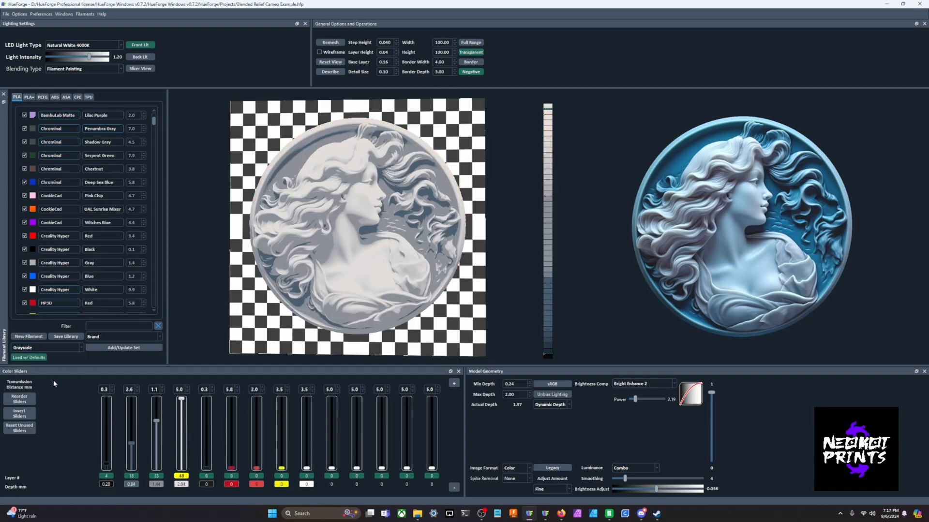
{"action": "mouse_move", "coordinate": [265, 361]}
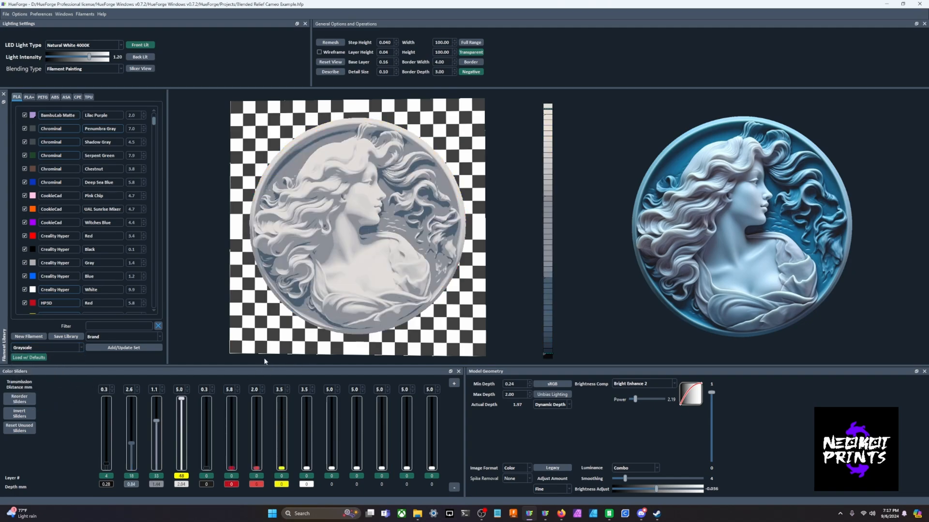
{"action": "mouse_move", "coordinate": [263, 366]}
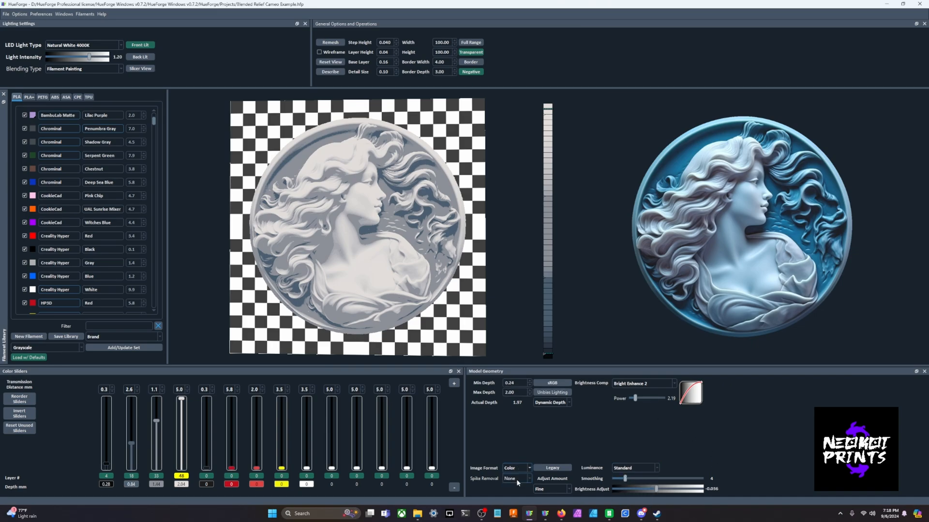
- Set Image Format to Luminance and raise the black slider slightly
{"action": "left_click", "coordinate": [516, 467]}
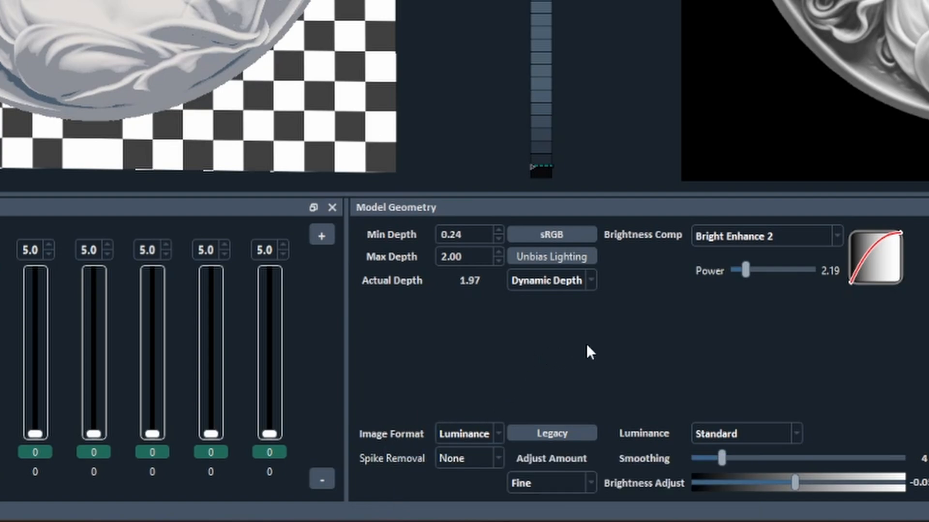
{"action": "mouse_move", "coordinate": [500, 428]}
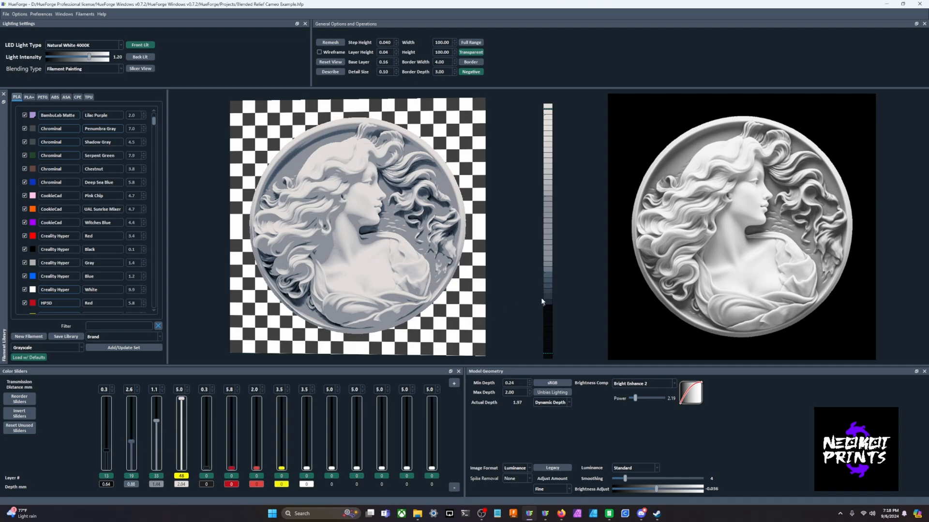
{"action": "left_click_drag", "start_coordinate": [156, 415], "coordinate": [155, 417]}
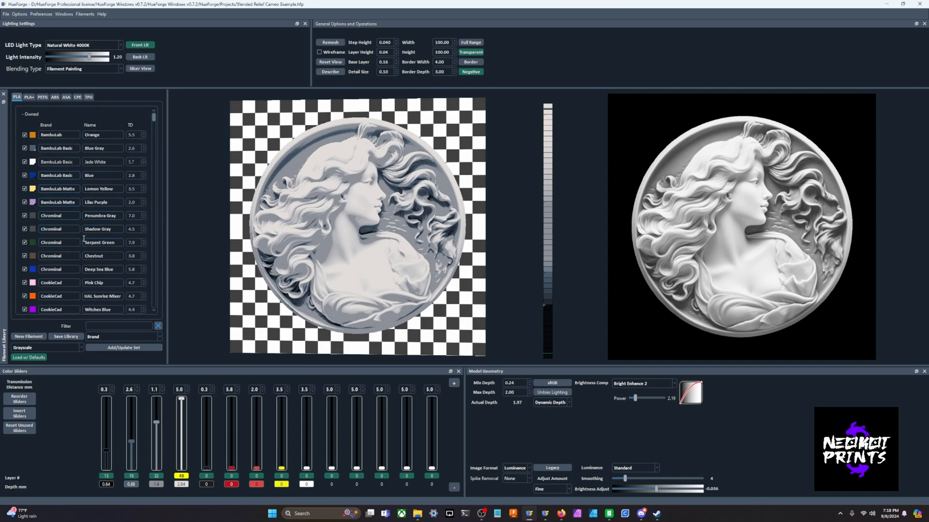
{"action": "mouse_move", "coordinate": [100, 242]}
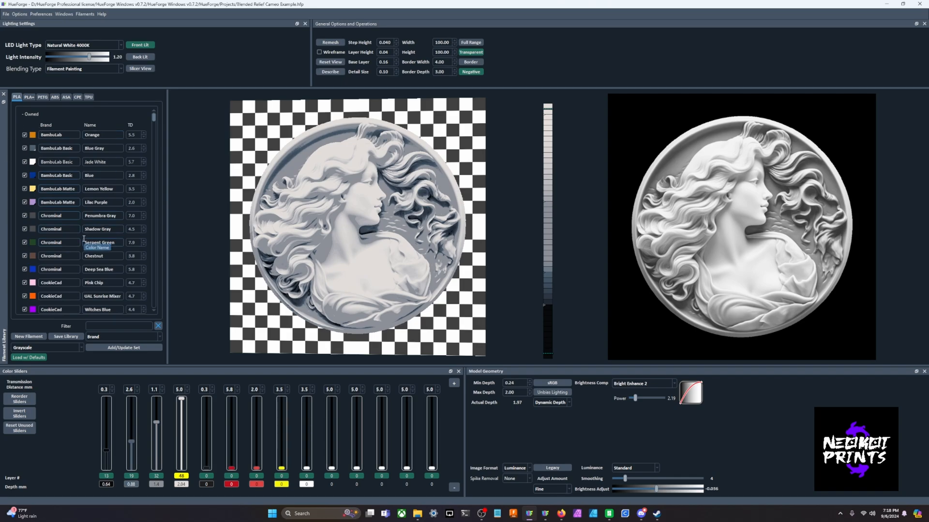
- Scroll down through the Filament Library
{"action": "scroll", "scroll_direction": "down", "scroll_amount": 3}
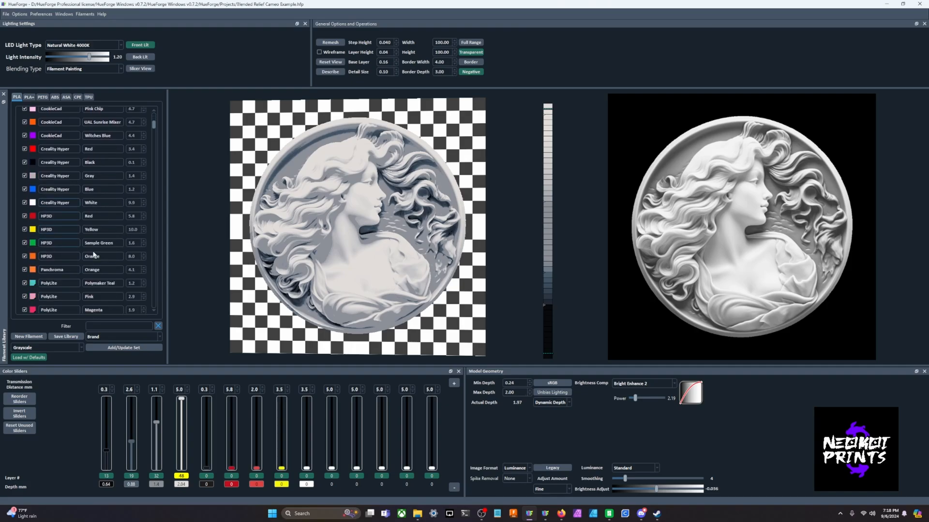
{"action": "scroll", "scroll_direction": "down", "scroll_amount": 3}
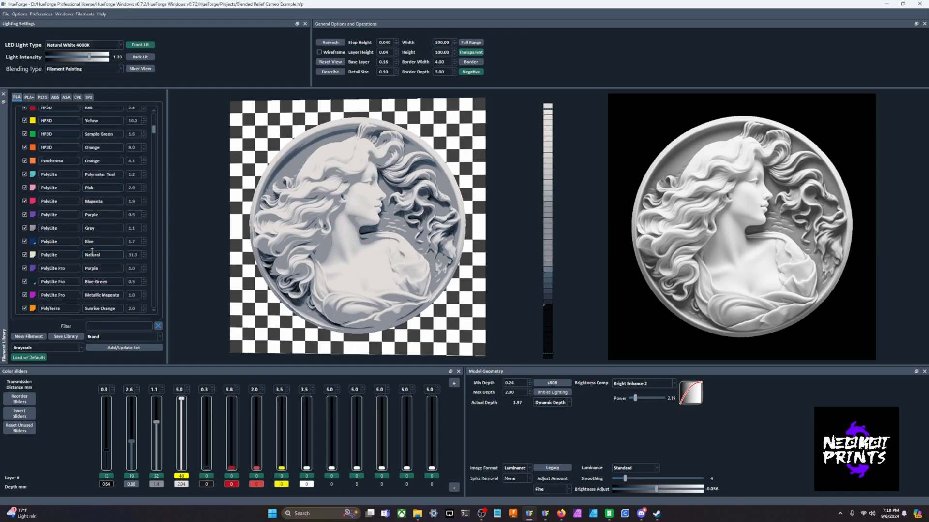
{"action": "scroll", "scroll_direction": "down", "scroll_amount": 3}
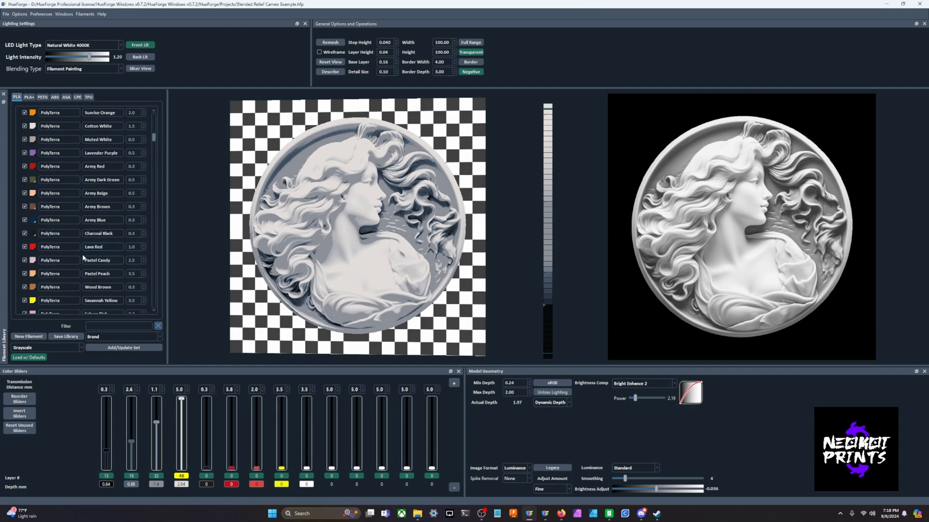
{"action": "scroll", "scroll_direction": "down", "scroll_amount": 3}
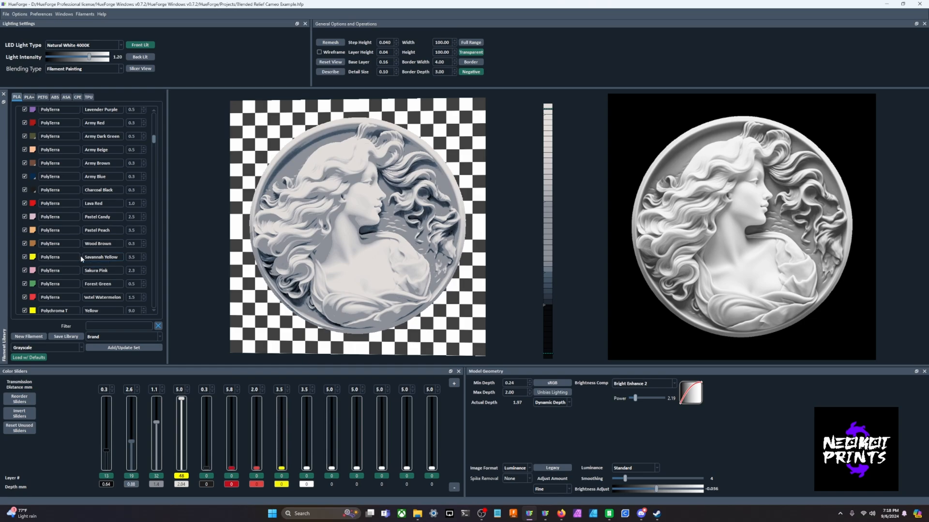
{"action": "scroll", "scroll_direction": "down", "scroll_amount": 3}
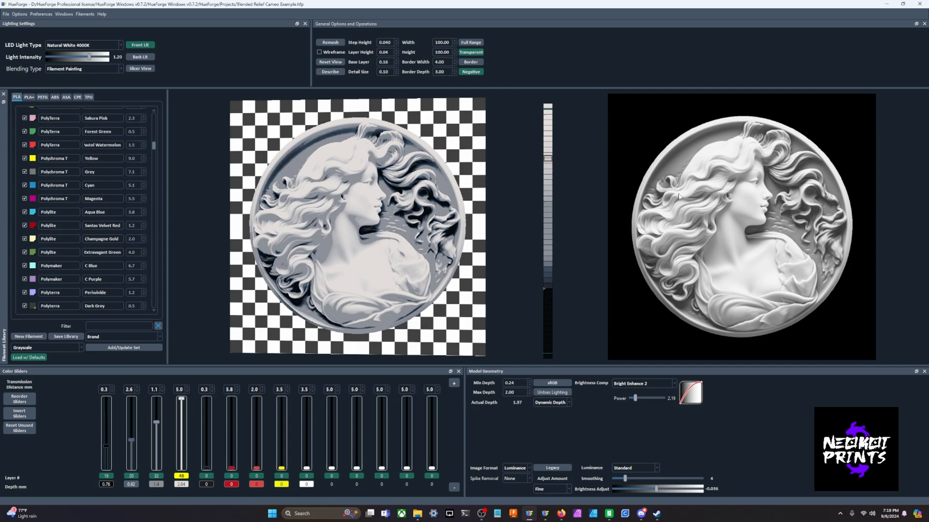
{"action": "mouse_move", "coordinate": [754, 225]}
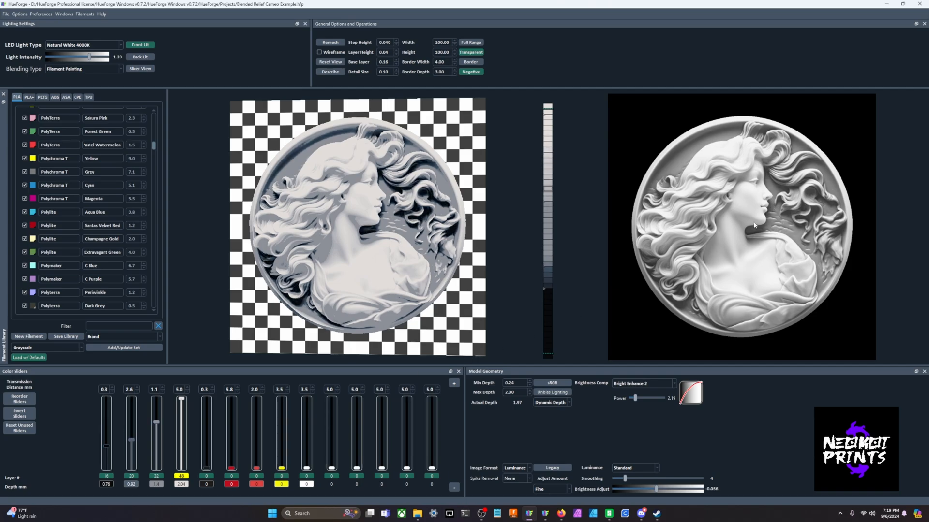
{"action": "left_click", "coordinate": [516, 468]}
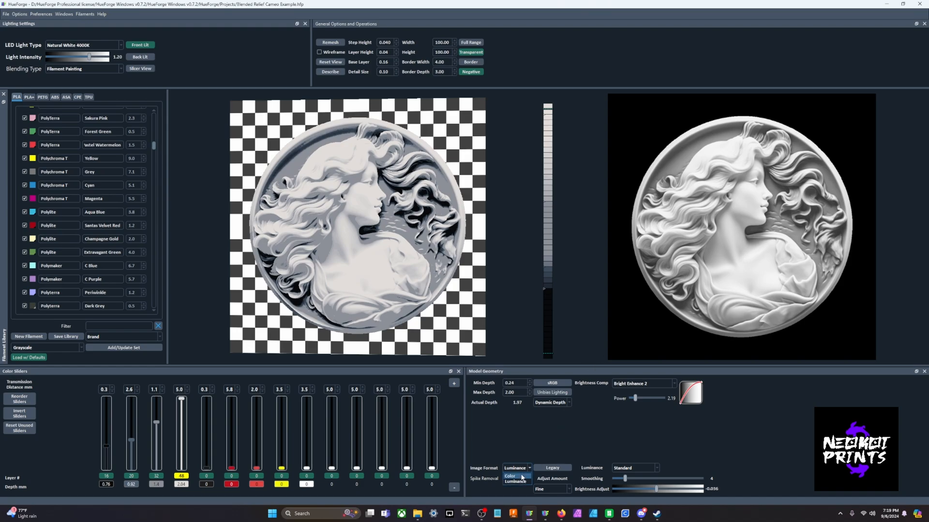
{"action": "left_click", "coordinate": [514, 476]}
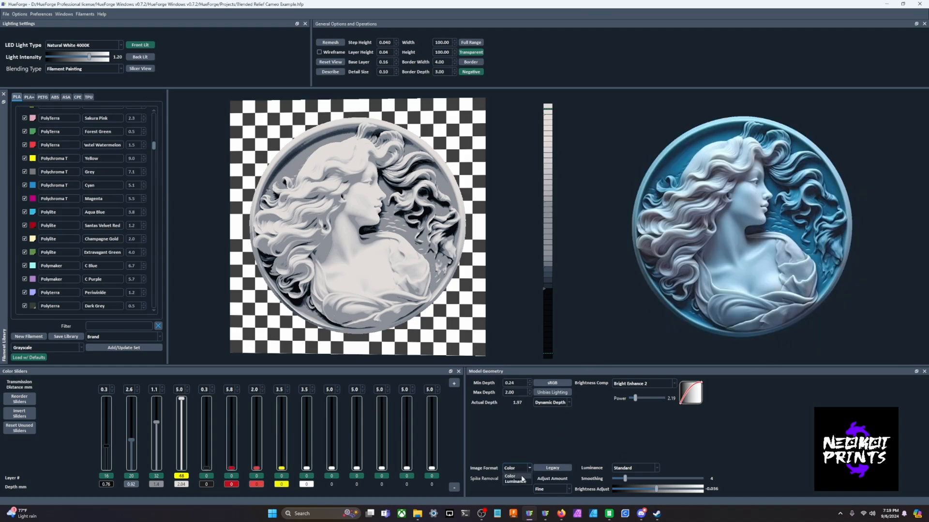
{"action": "left_click", "coordinate": [516, 480]}
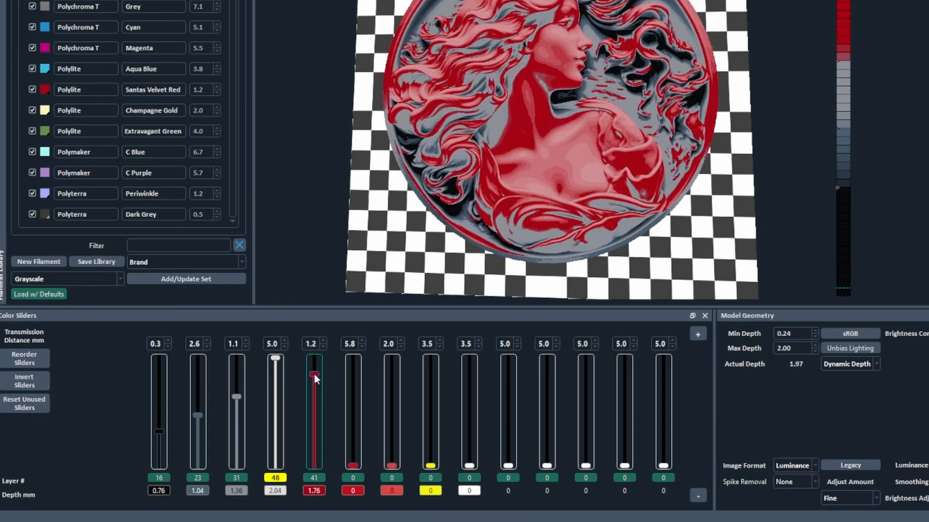
- Lower the Santas Velvet Red layer to layer 18, just above black
{"action": "left_click_drag", "start_coordinate": [314, 377], "coordinate": [314, 427]}
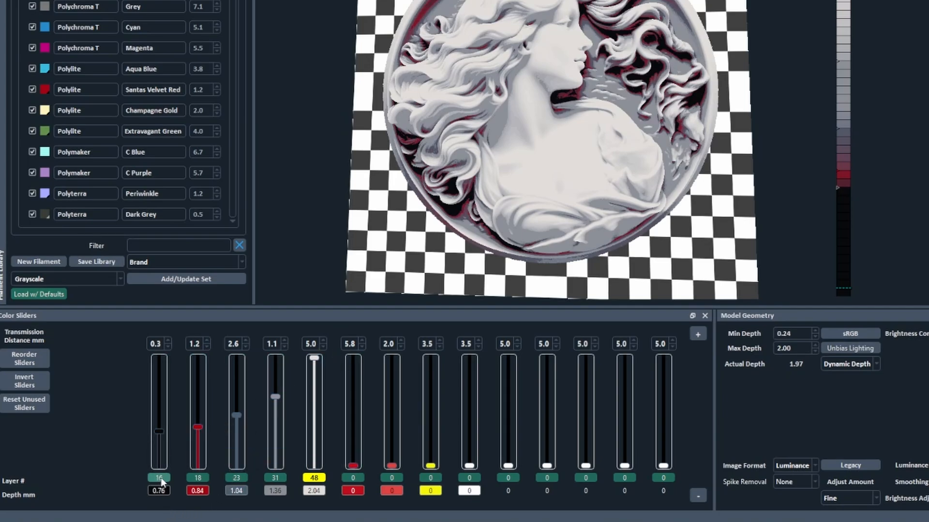
{"action": "mouse_move", "coordinate": [288, 497]}
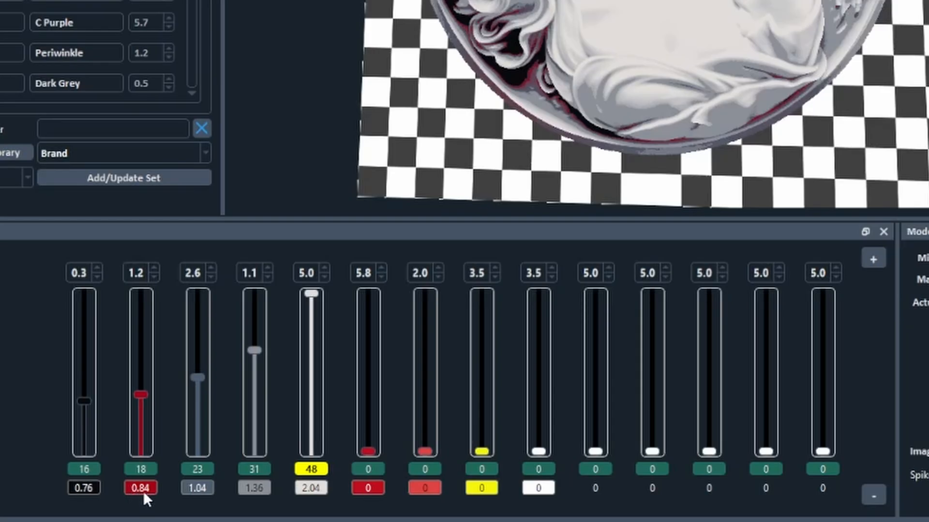
{"action": "mouse_move", "coordinate": [275, 502]}
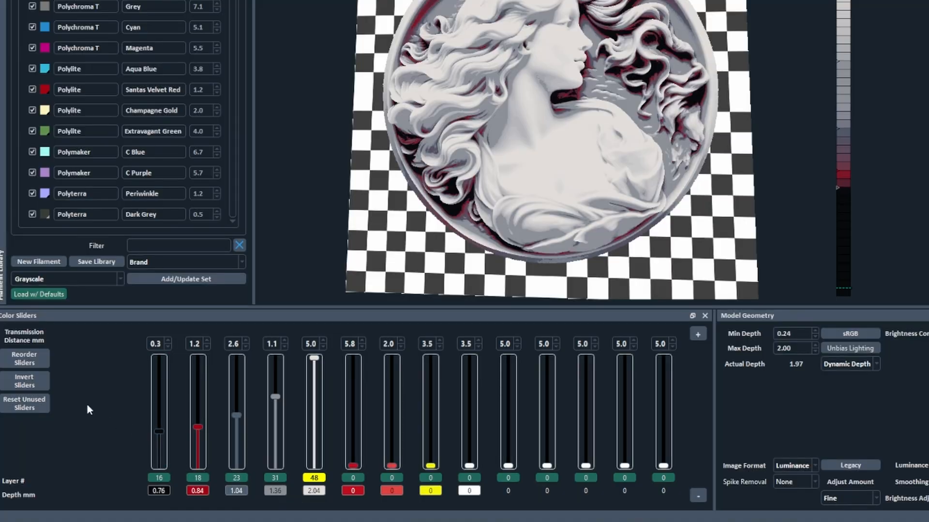
- Use Reset Unused Sliders to blank every slot beyond the white top layer
{"action": "left_click", "coordinate": [25, 381]}
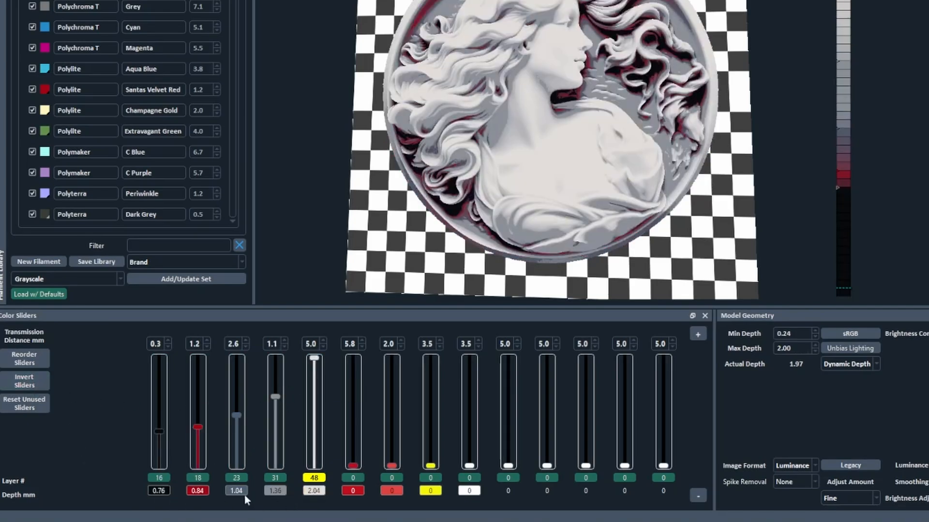
{"action": "mouse_move", "coordinate": [69, 432]}
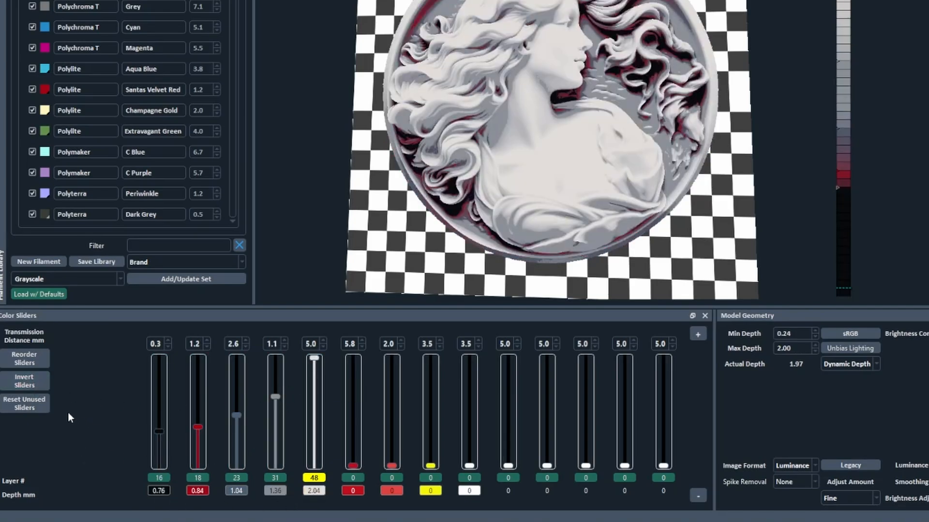
{"action": "left_click", "coordinate": [25, 403]}
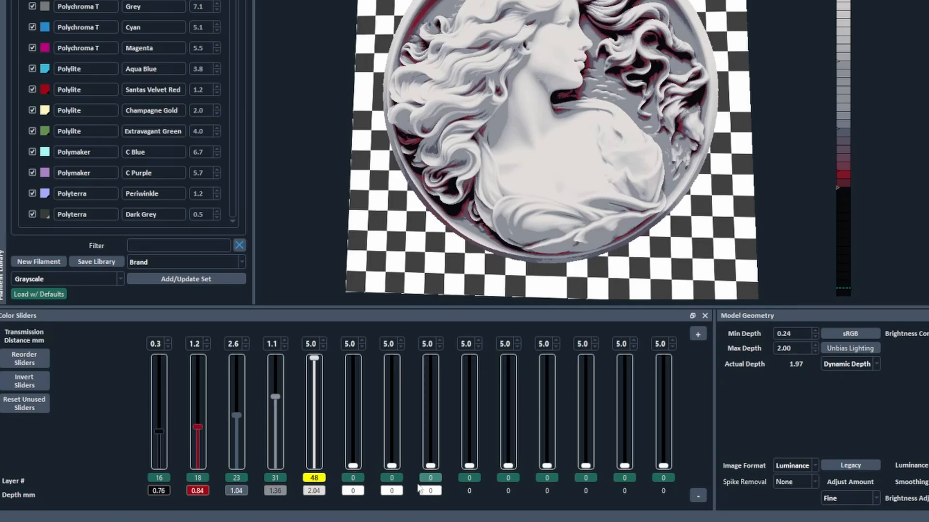
{"action": "mouse_move", "coordinate": [418, 505]}
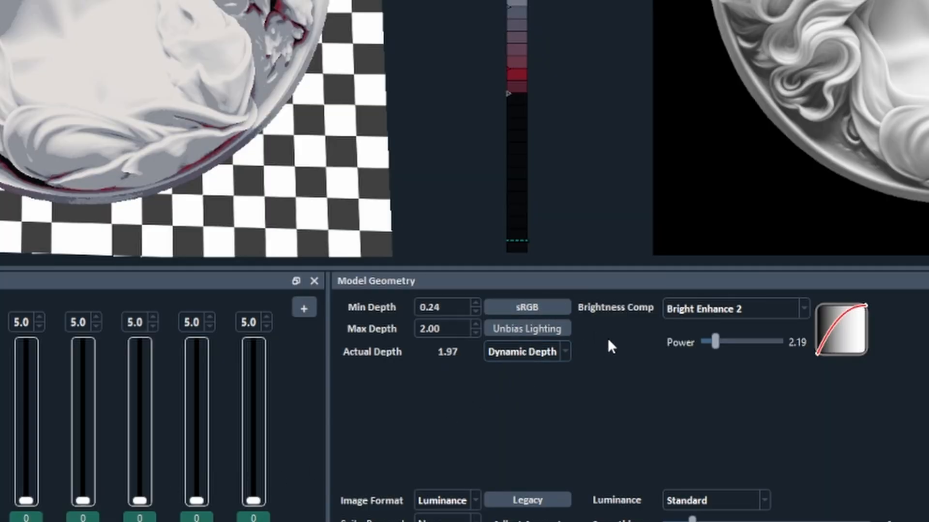
{"action": "mouse_move", "coordinate": [354, 322]}
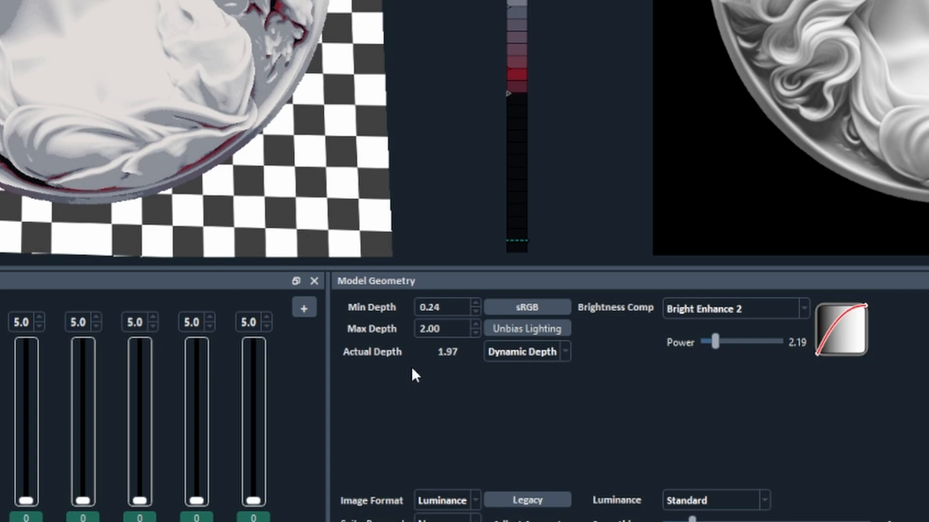
{"action": "mouse_move", "coordinate": [451, 307]}
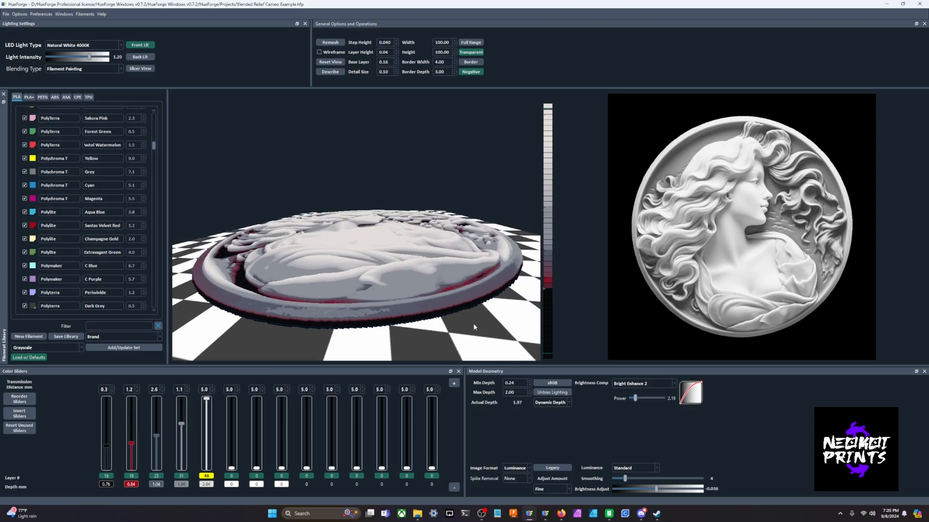
{"action": "mouse_move", "coordinate": [522, 404]}
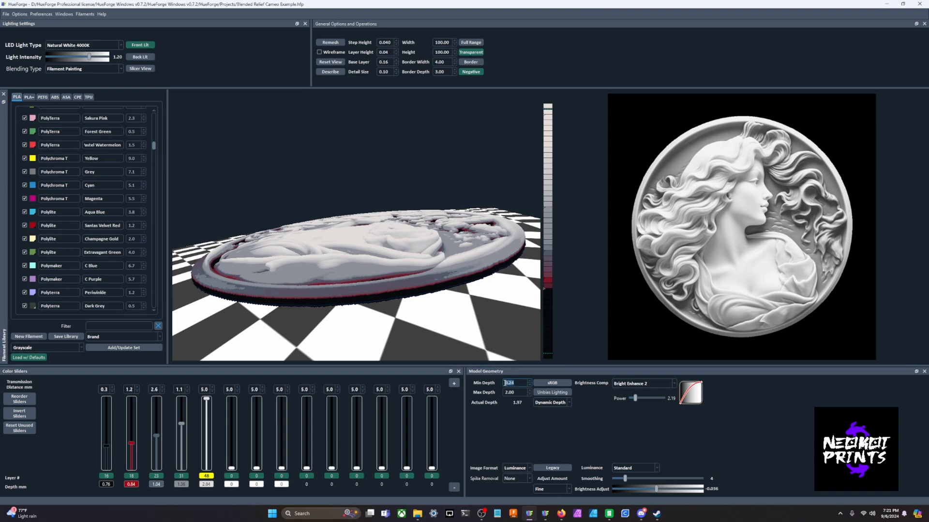
- Enter Min Depth 1.2 and Max Depth 3.00, with wireframe view on
{"action": "type", "text": "1.2"}
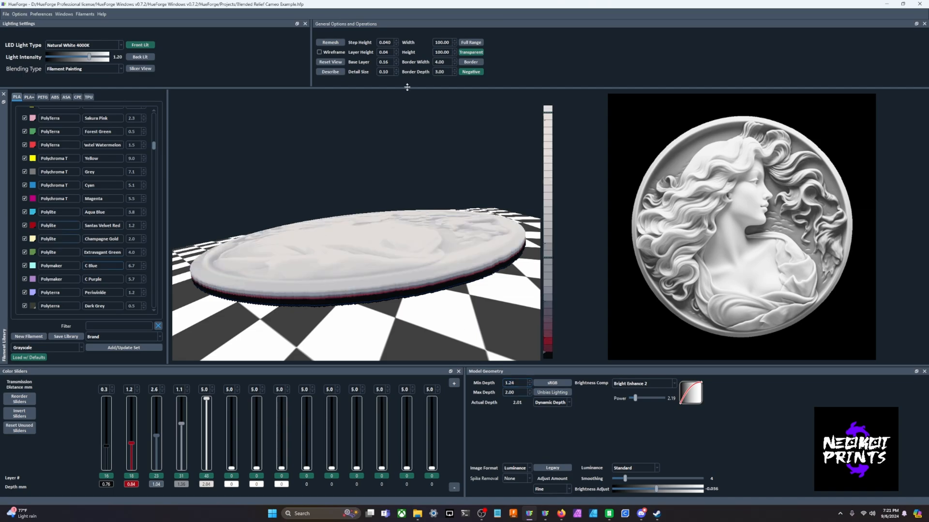
{"action": "left_click", "coordinate": [320, 51]}
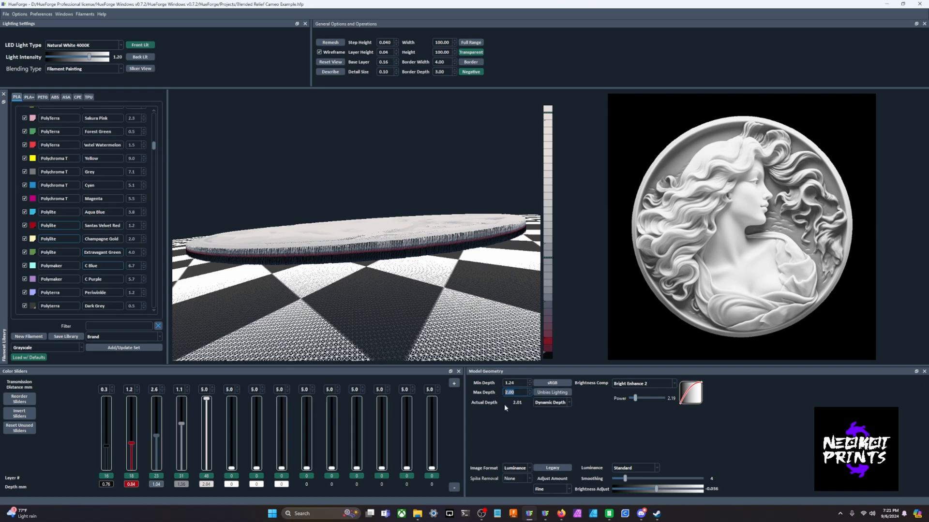
{"action": "type", "text": "3.00"}
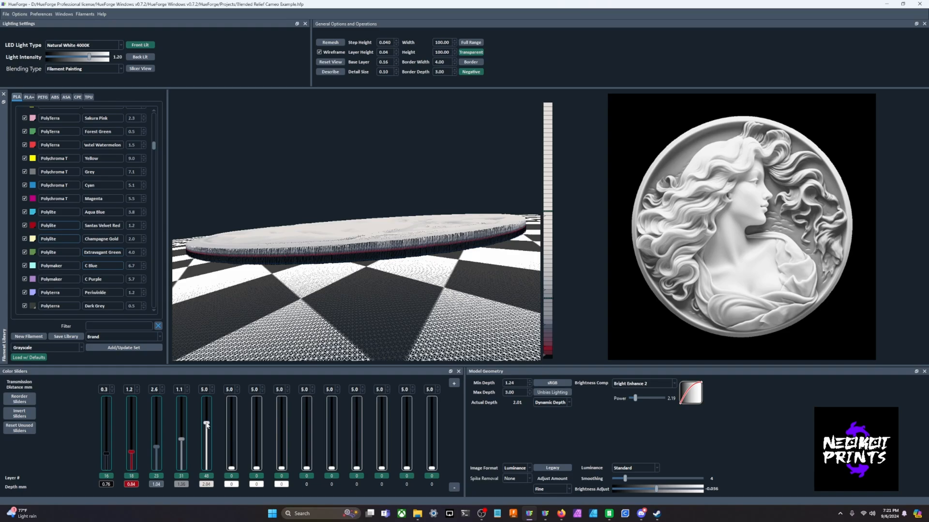
- Return the white band slider to the top so bands start at layers 43–73, and hide wireframe
{"action": "left_click_drag", "start_coordinate": [206, 439], "coordinate": [206, 415]}
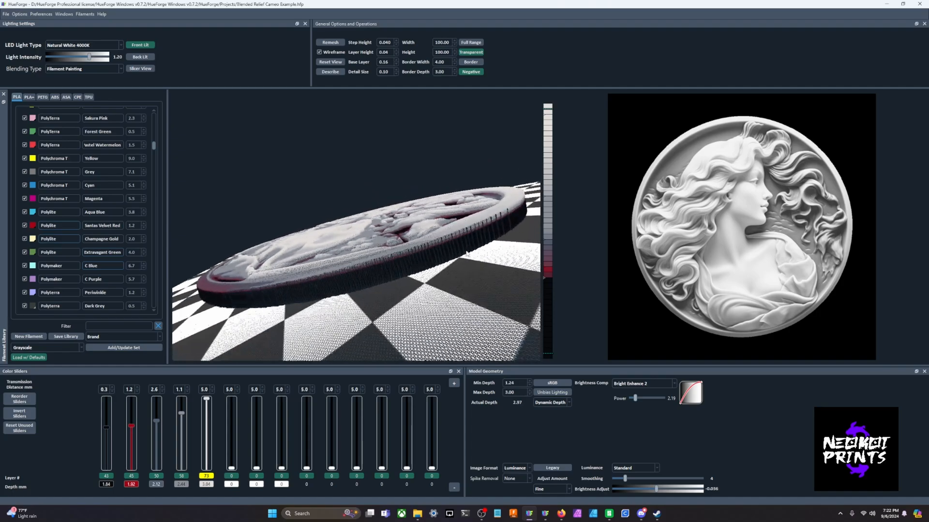
{"action": "left_click", "coordinate": [319, 52]}
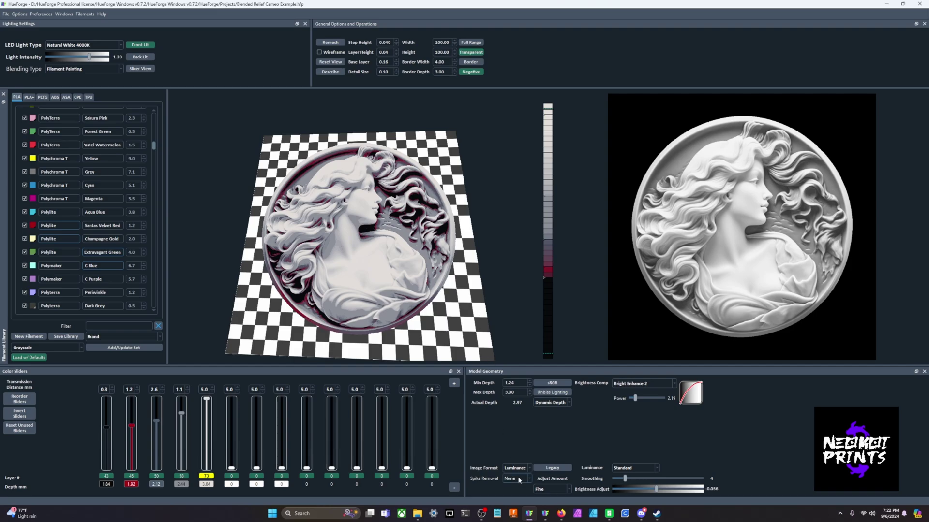
{"action": "left_click", "coordinate": [515, 478]}
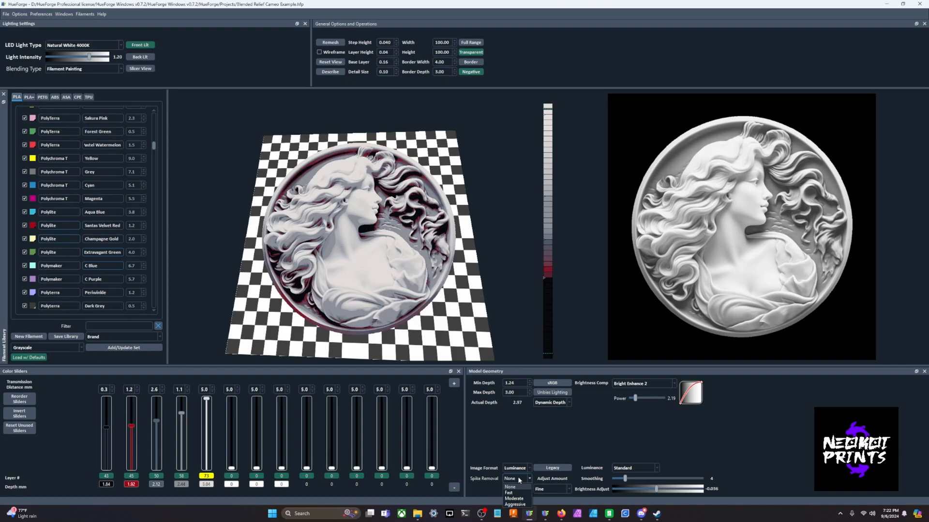
{"action": "left_click", "coordinate": [510, 487]}
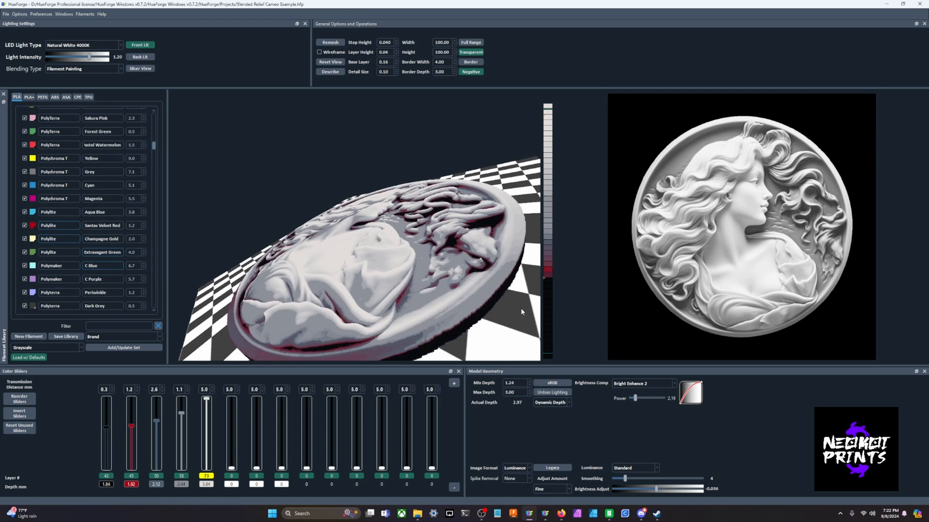
{"action": "mouse_move", "coordinate": [495, 231]}
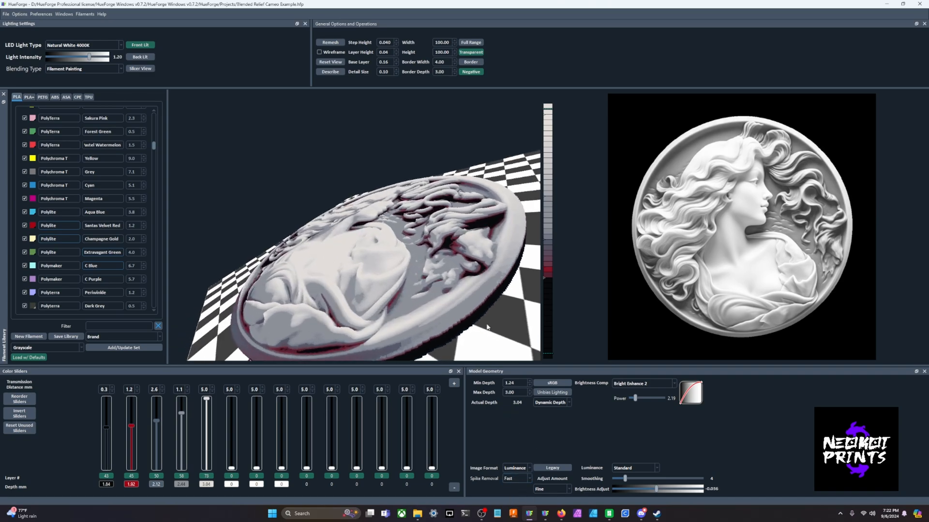
{"action": "mouse_move", "coordinate": [519, 475]}
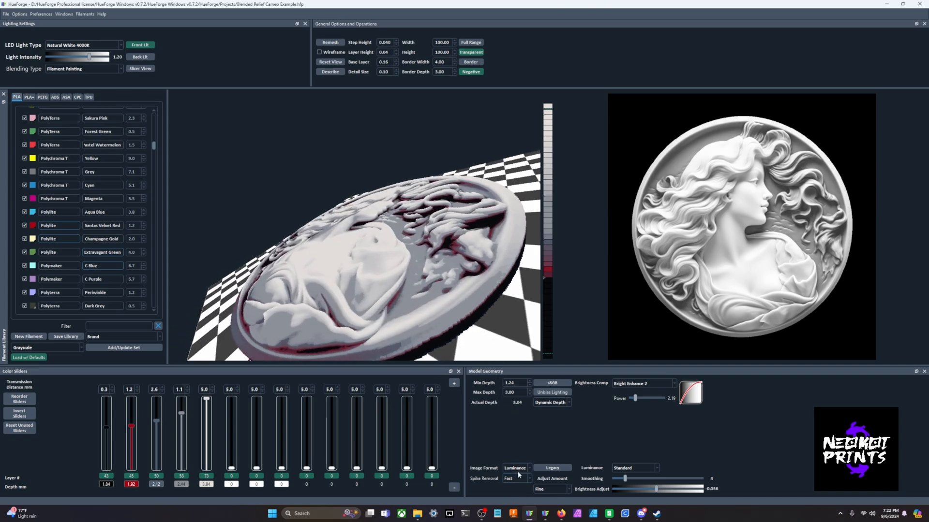
{"action": "left_click", "coordinate": [516, 479]}
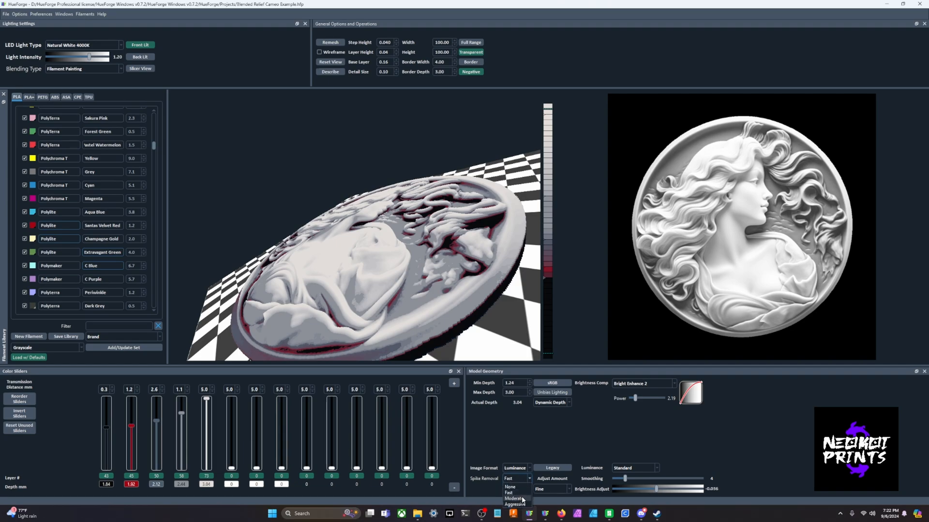
{"action": "left_click", "coordinate": [512, 498]}
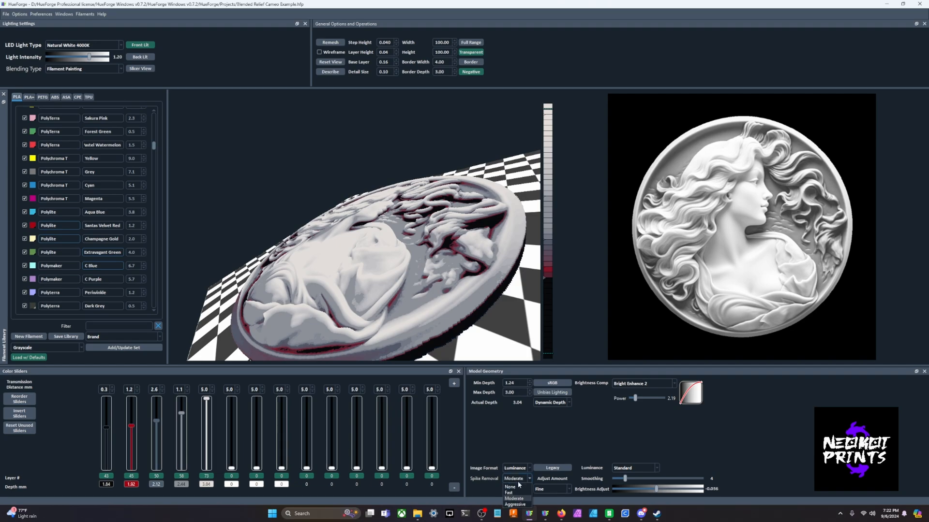
{"action": "left_click", "coordinate": [509, 487]}
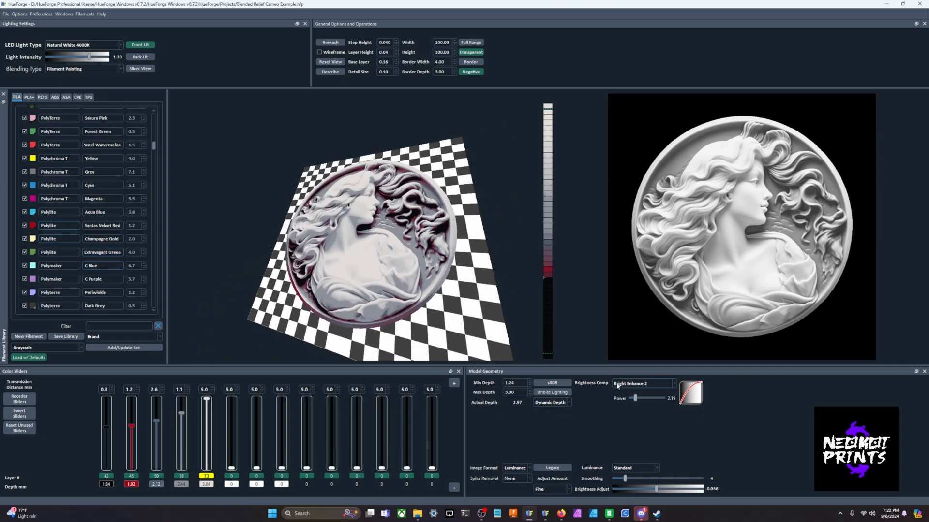
{"action": "left_click", "coordinate": [643, 383]}
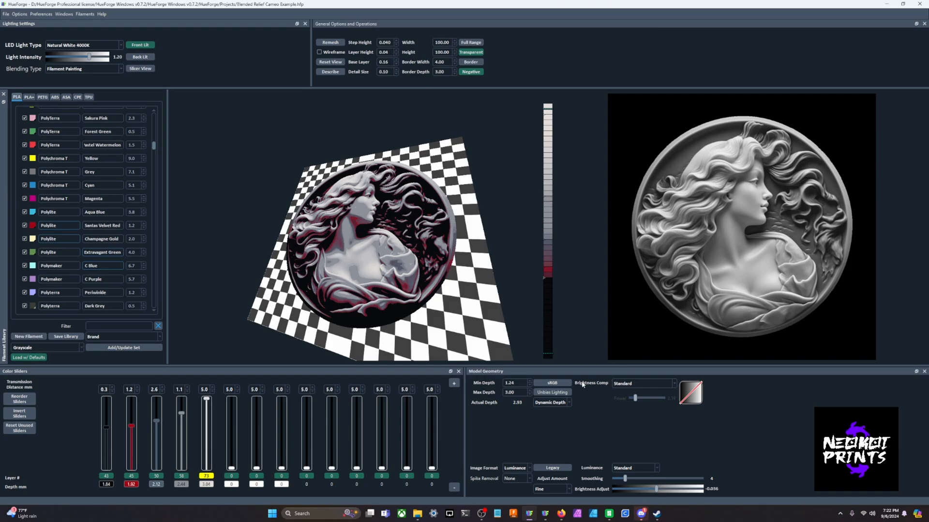
{"action": "left_click", "coordinate": [642, 383]}
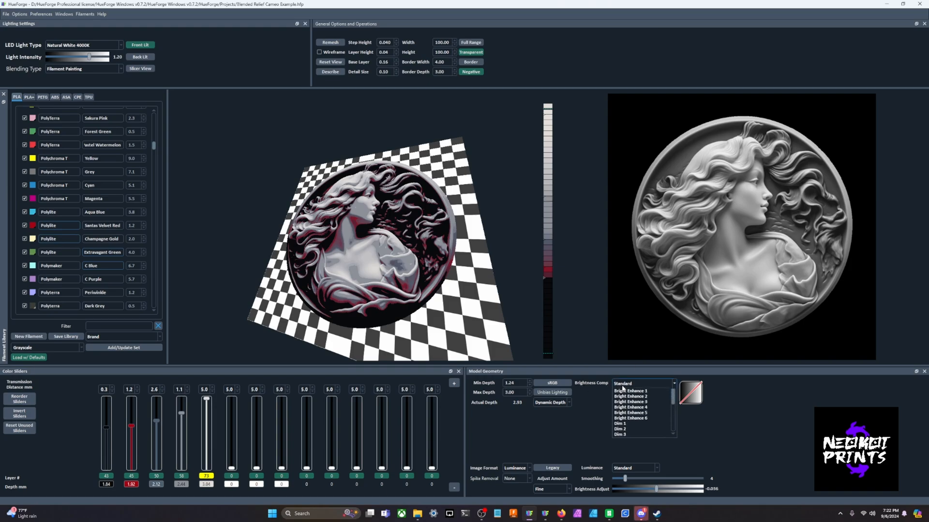
{"action": "left_click", "coordinate": [631, 390]}
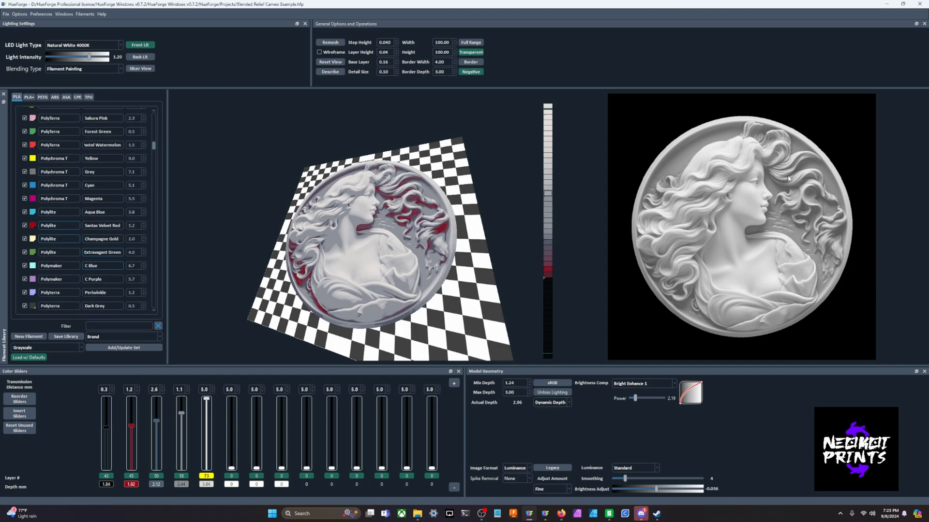
{"action": "left_click", "coordinate": [670, 383]}
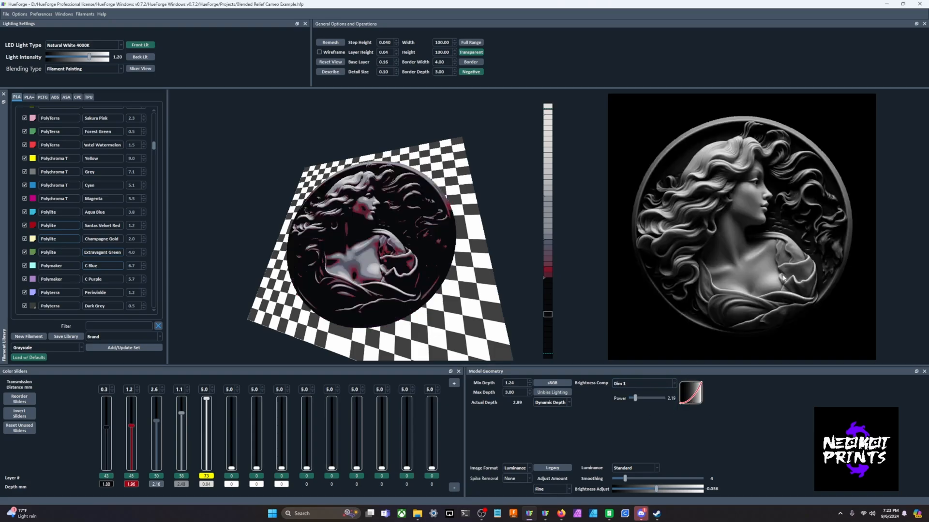
{"action": "left_click", "coordinate": [643, 383]}
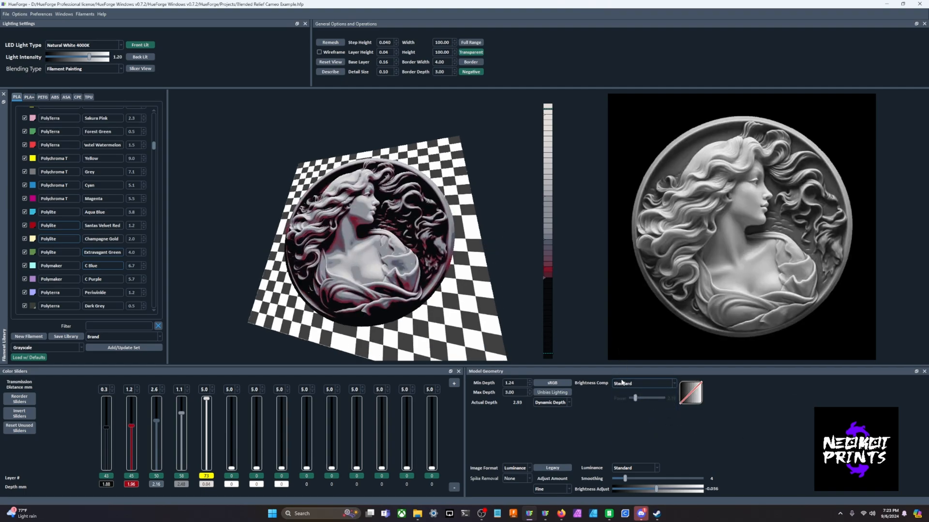
{"action": "left_click", "coordinate": [642, 384]}
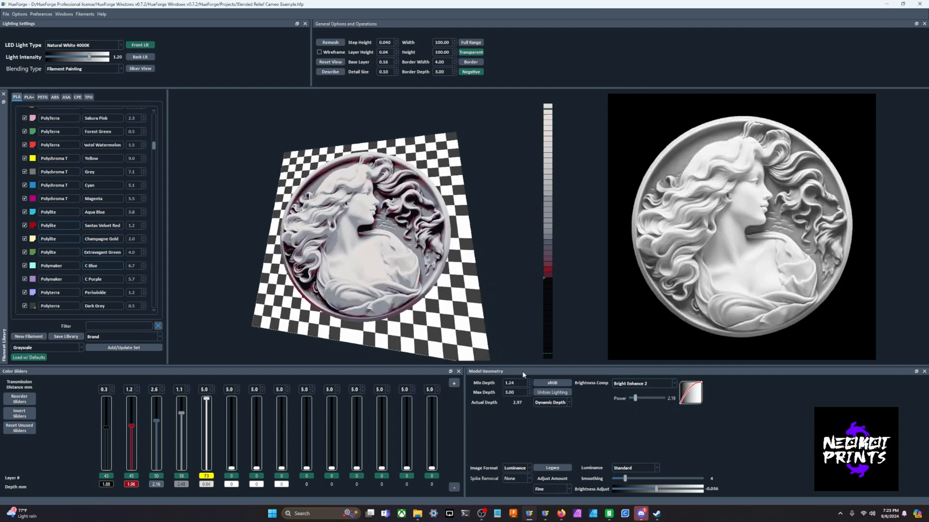
{"action": "mouse_move", "coordinate": [501, 319]}
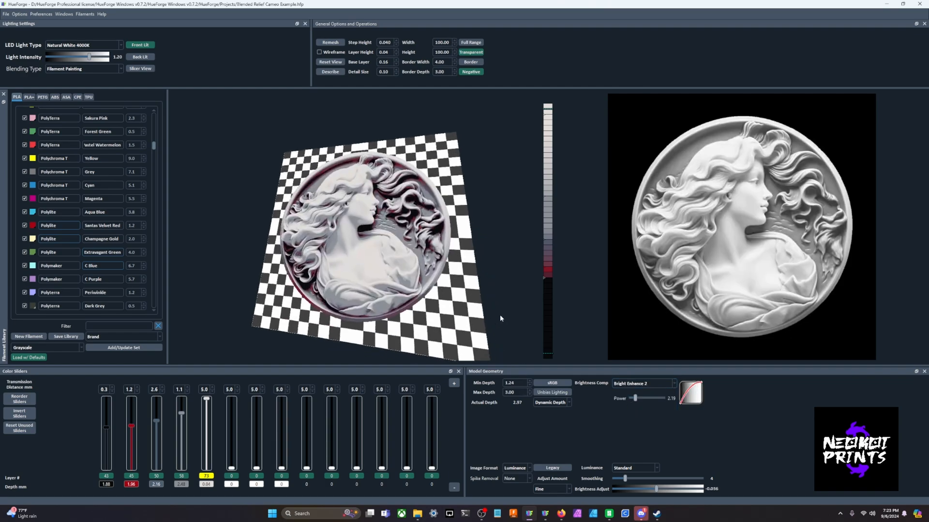
{"action": "mouse_move", "coordinate": [490, 409]}
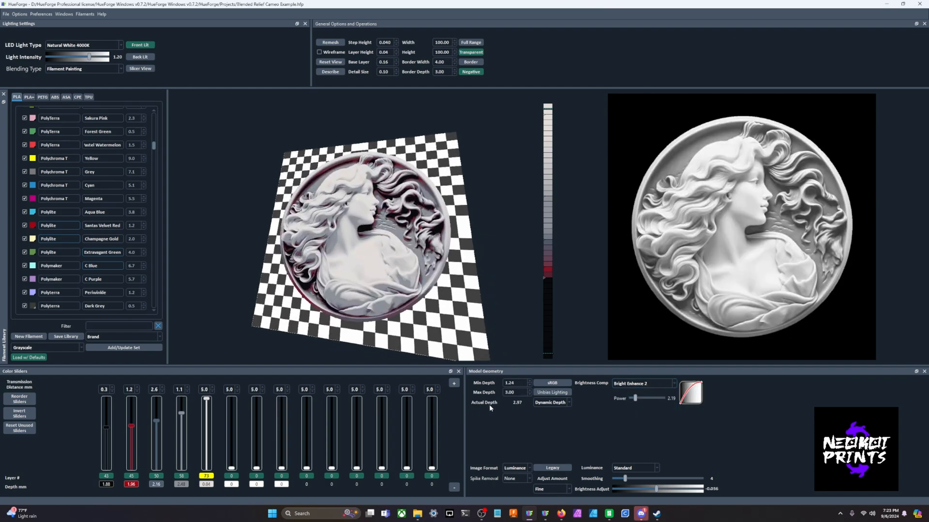
{"action": "left_click", "coordinate": [550, 402]}
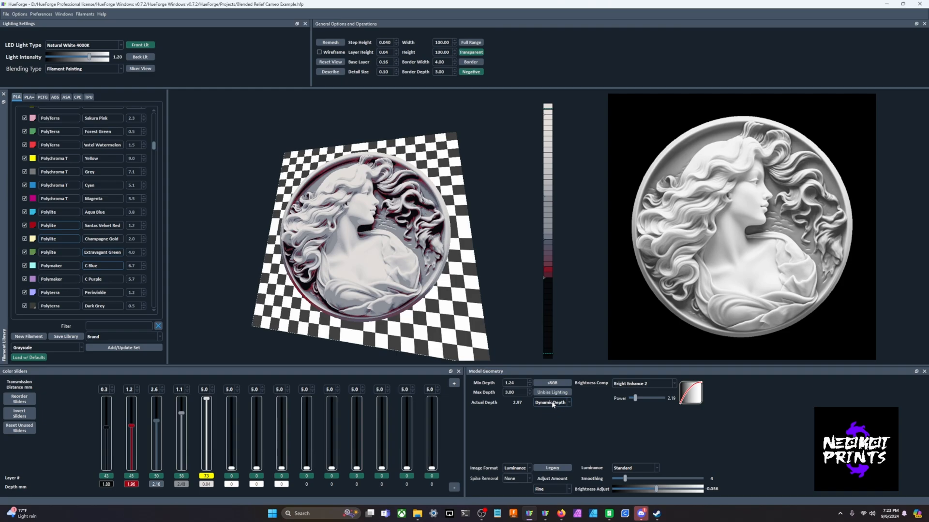
{"action": "left_click", "coordinate": [550, 402]}
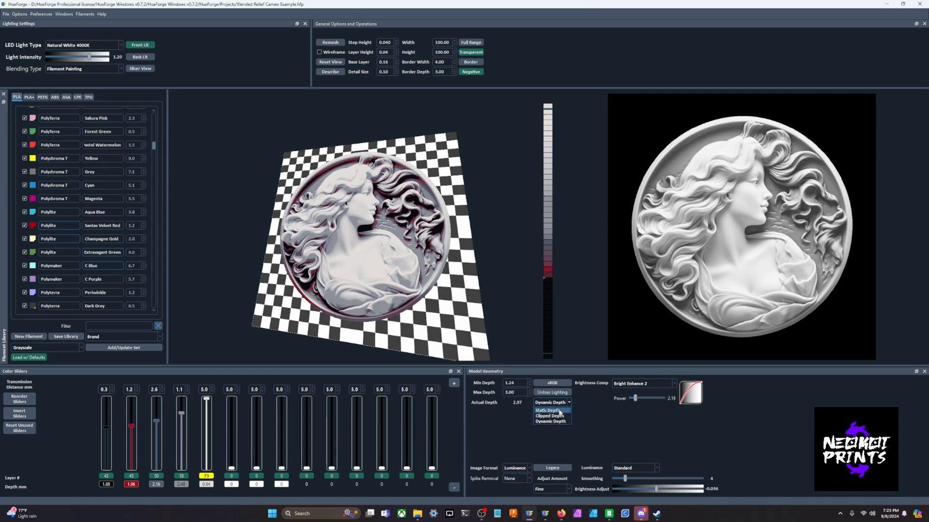
{"action": "left_click", "coordinate": [548, 410]}
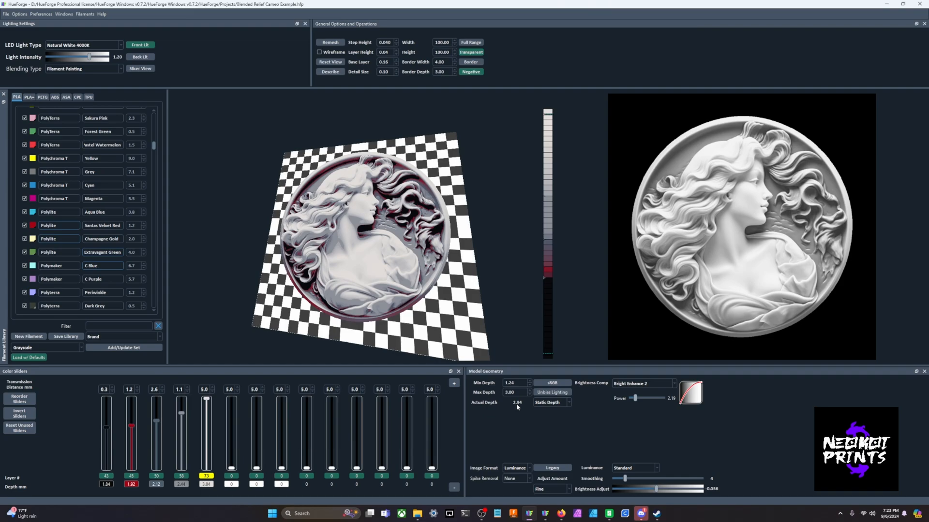
{"action": "left_click_drag", "start_coordinate": [205, 401], "coordinate": [206, 411]}
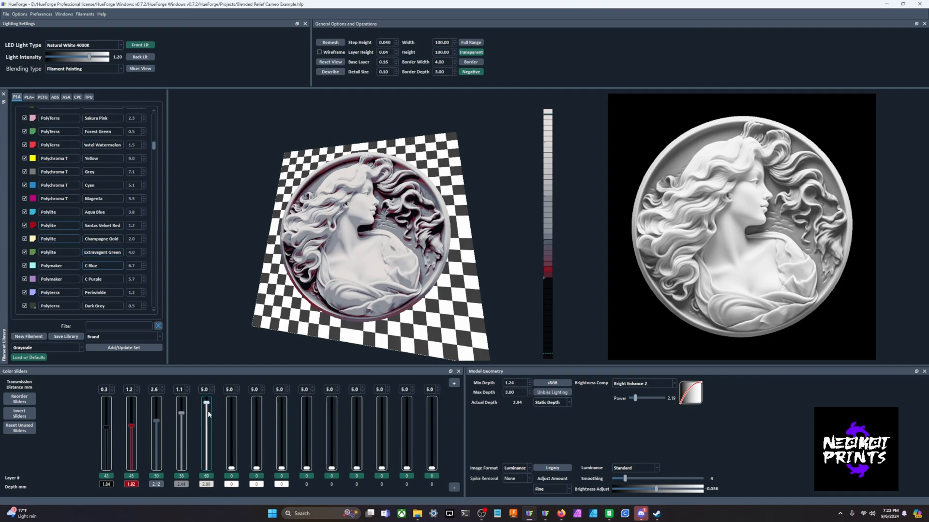
{"action": "left_click_drag", "start_coordinate": [206, 403], "coordinate": [205, 409]}
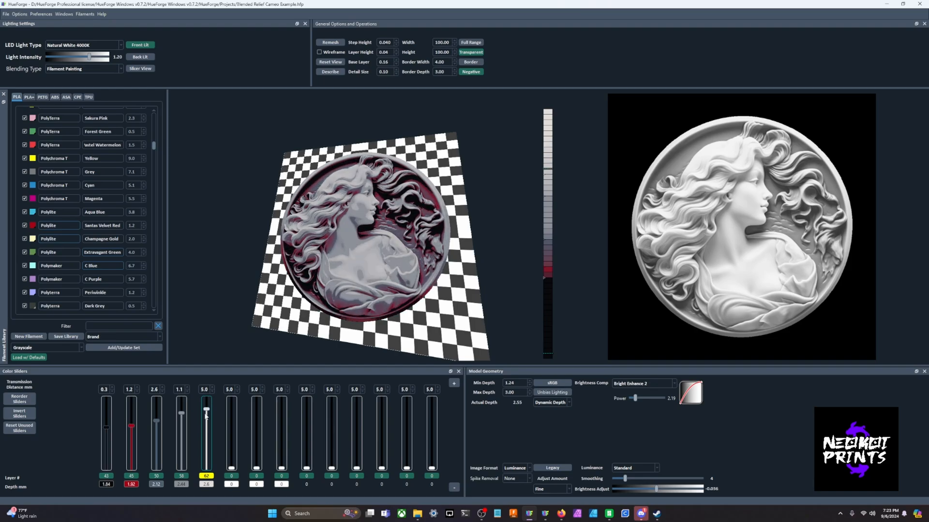
{"action": "left_click_drag", "start_coordinate": [206, 415], "coordinate": [206, 403]}
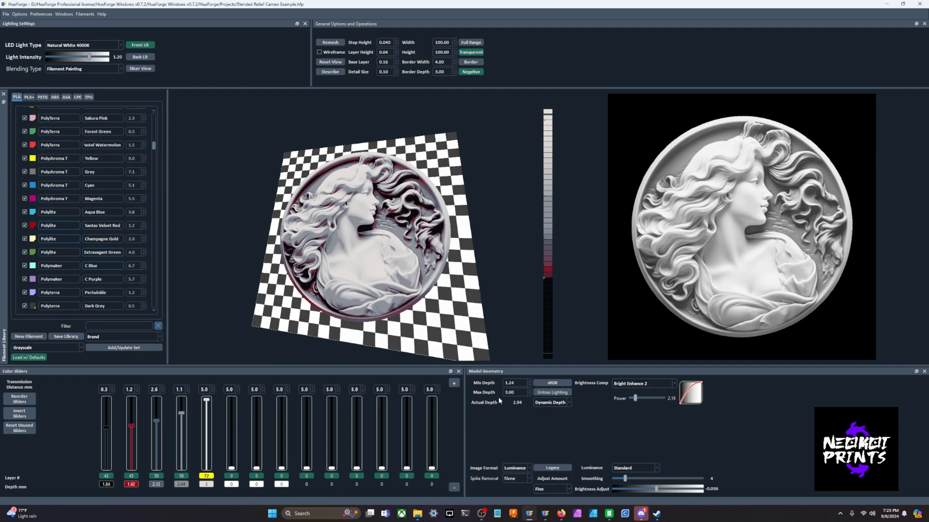
{"action": "left_click", "coordinate": [551, 402]}
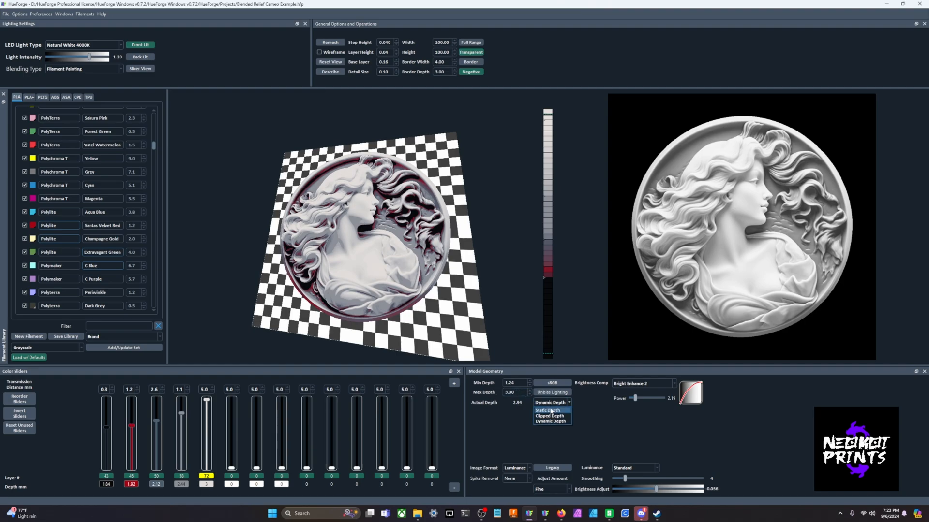